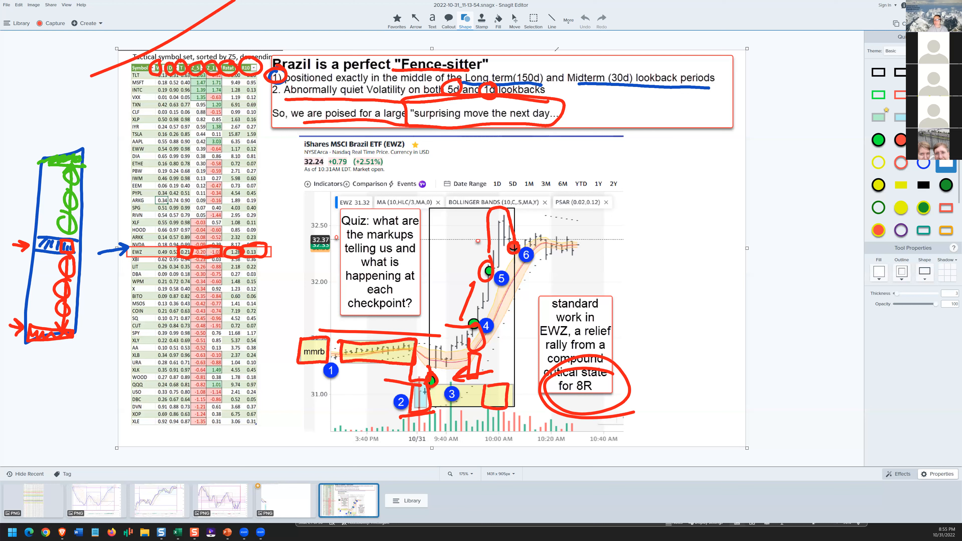
Erase the freehand red and blue markups from the EWZ chart and open the DVN chart image
{"action": "left_click", "coordinate": [583, 19]}
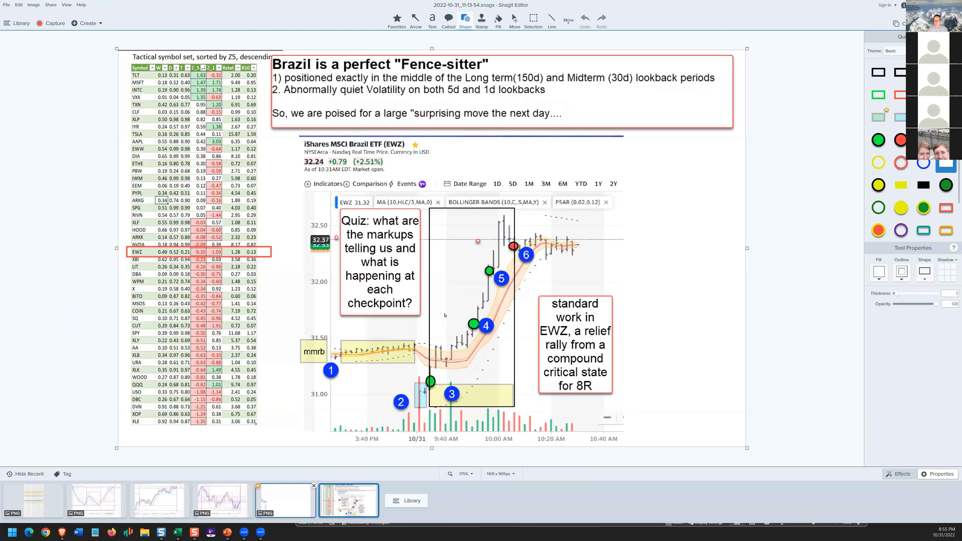
{"action": "left_click", "coordinate": [284, 499]}
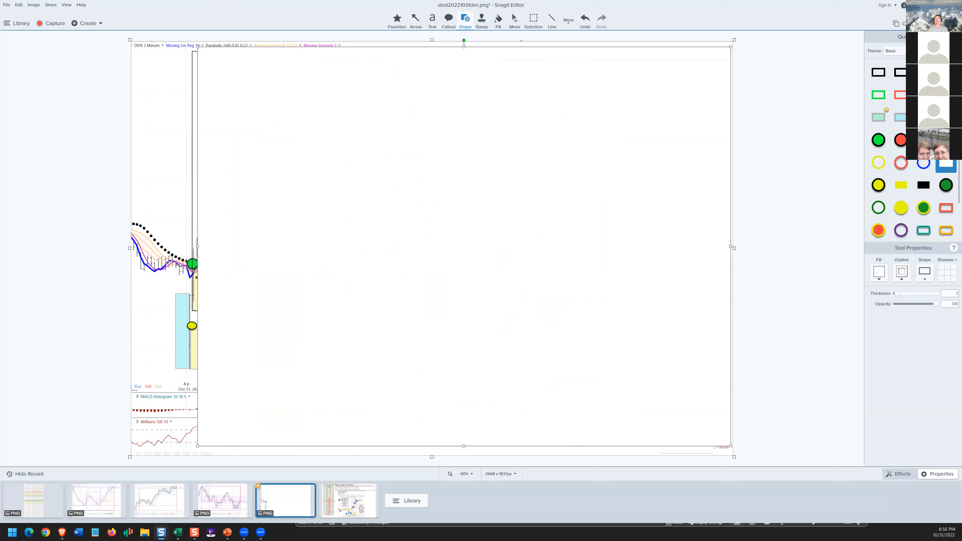
{"action": "mouse_move", "coordinate": [573, 76]}
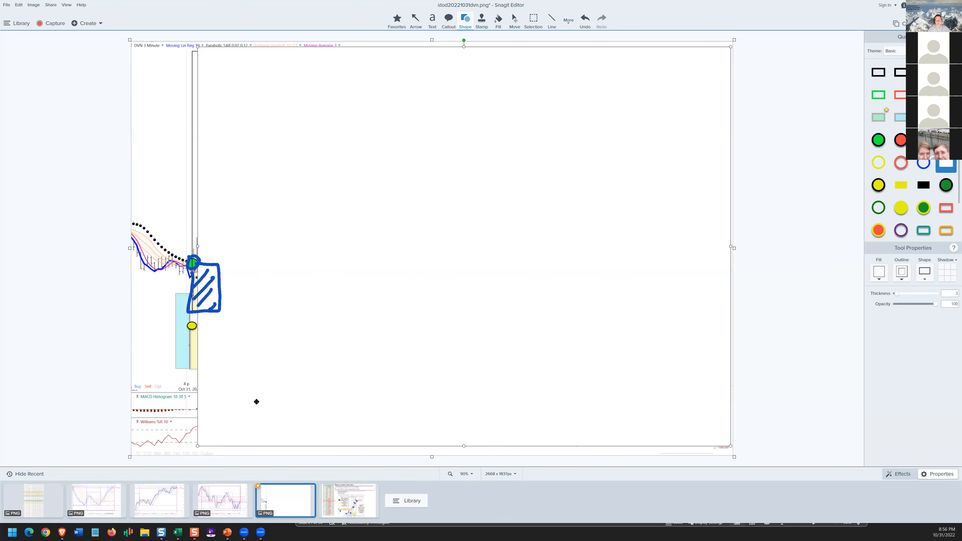
{"action": "mouse_move", "coordinate": [214, 445]}
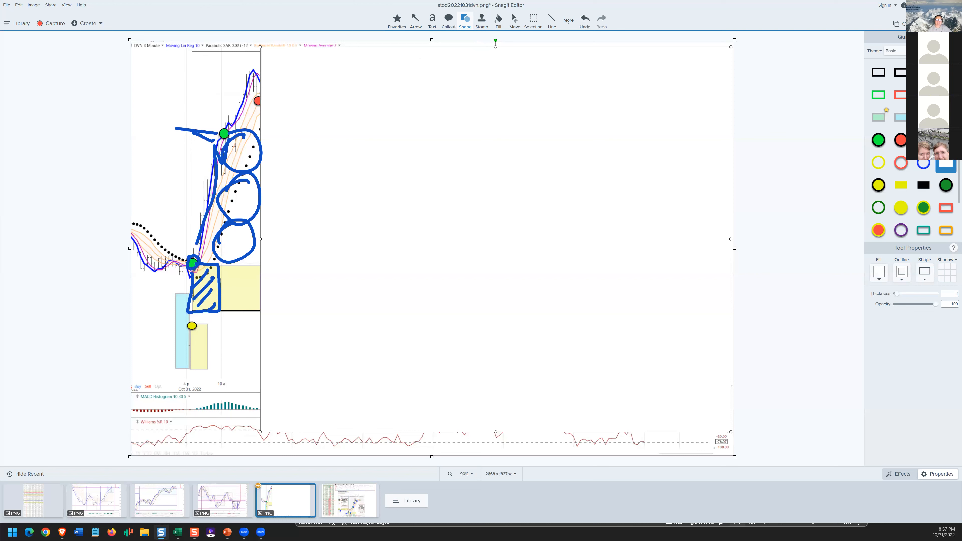
Circle the red dot at the DVN rally top in black, then clear the freehand markups
{"action": "left_click_drag", "start_coordinate": [245, 102], "coordinate": [260, 96]}
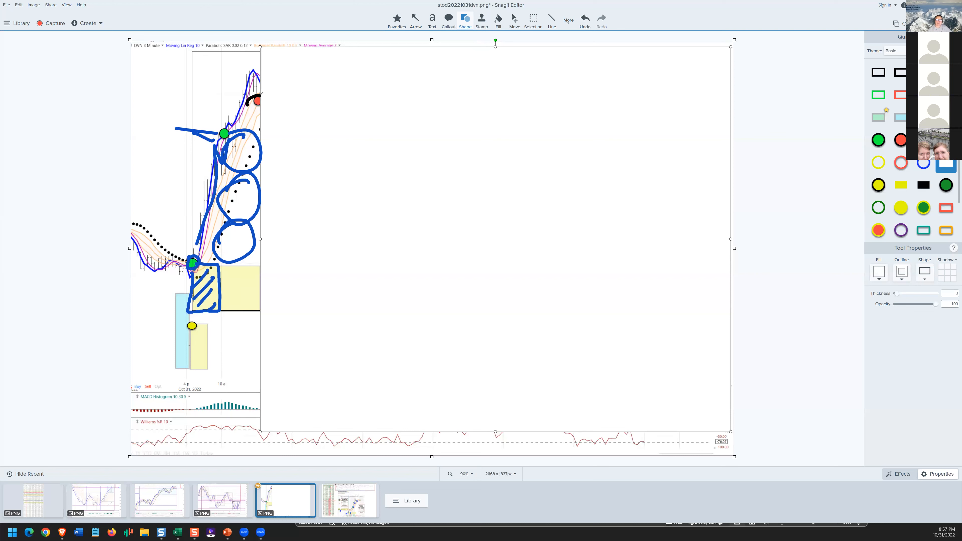
{"action": "left_click_drag", "start_coordinate": [251, 98], "coordinate": [258, 106]}
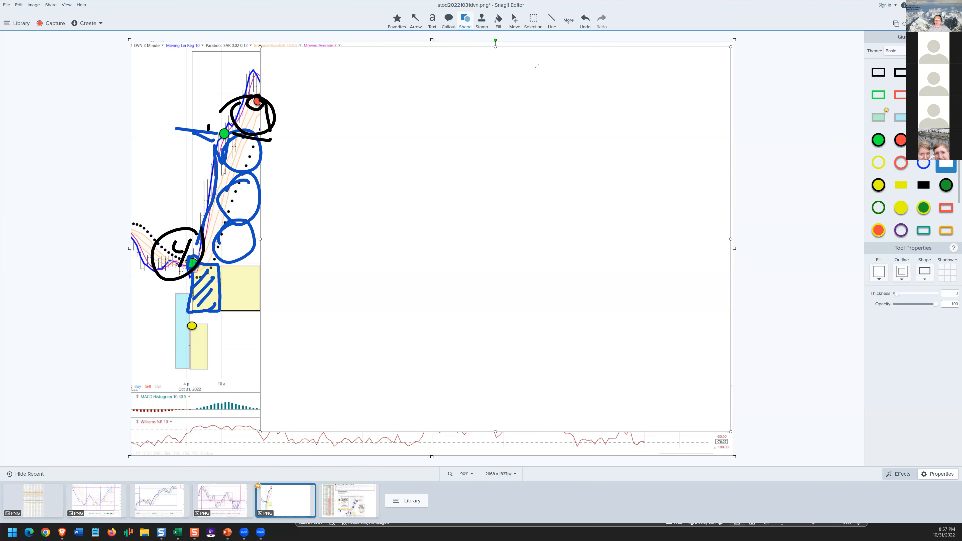
{"action": "left_click", "coordinate": [600, 18]}
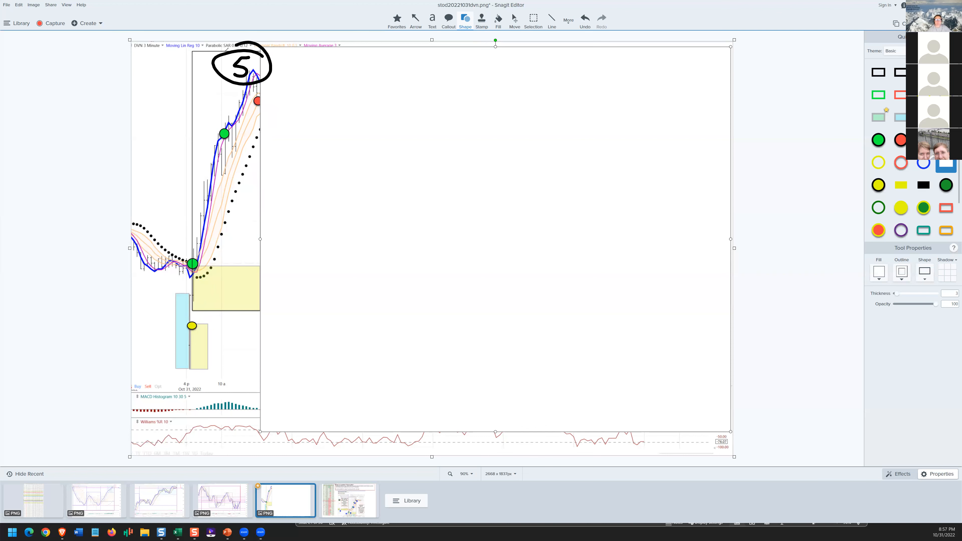
{"action": "mouse_move", "coordinate": [280, 277]}
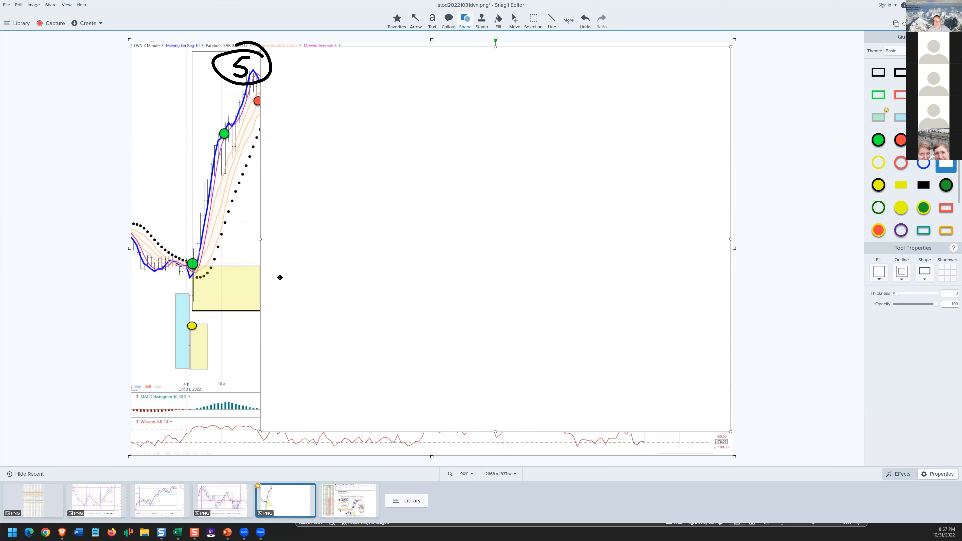
{"action": "mouse_move", "coordinate": [265, 240]}
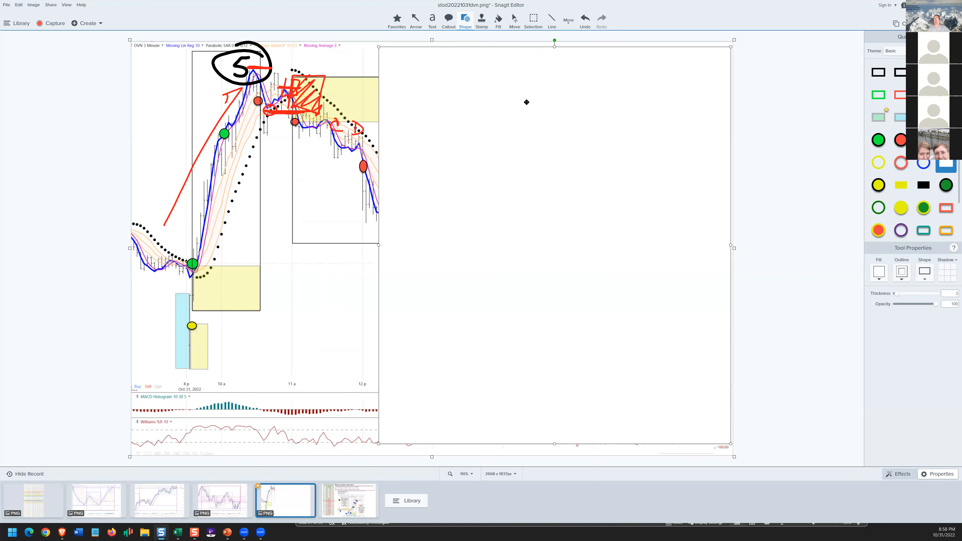
{"action": "mouse_move", "coordinate": [410, 98]}
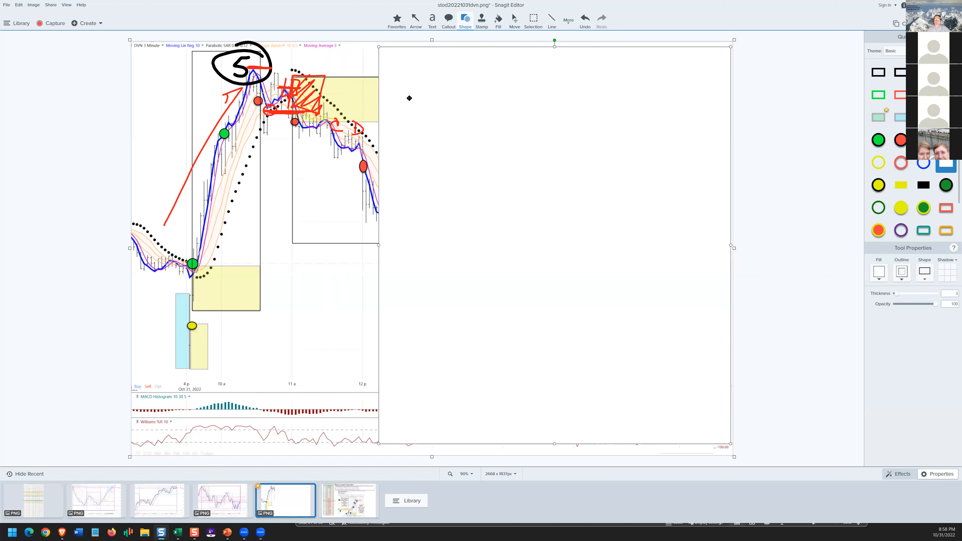
{"action": "mouse_move", "coordinate": [409, 97]}
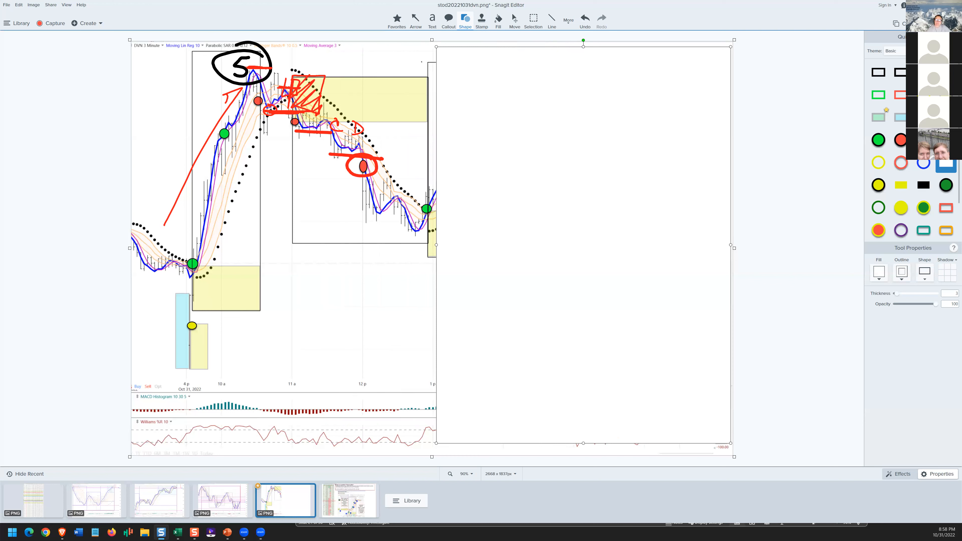
{"action": "mouse_move", "coordinate": [452, 207]}
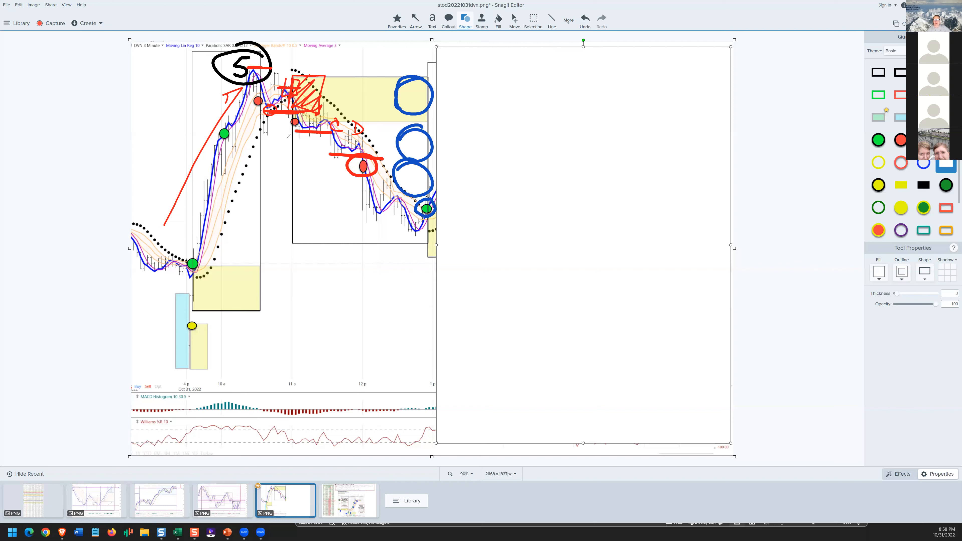
Number the checkpoints along the DVN decline with the Pen tool
{"action": "left_click_drag", "start_coordinate": [282, 138], "coordinate": [295, 152]}
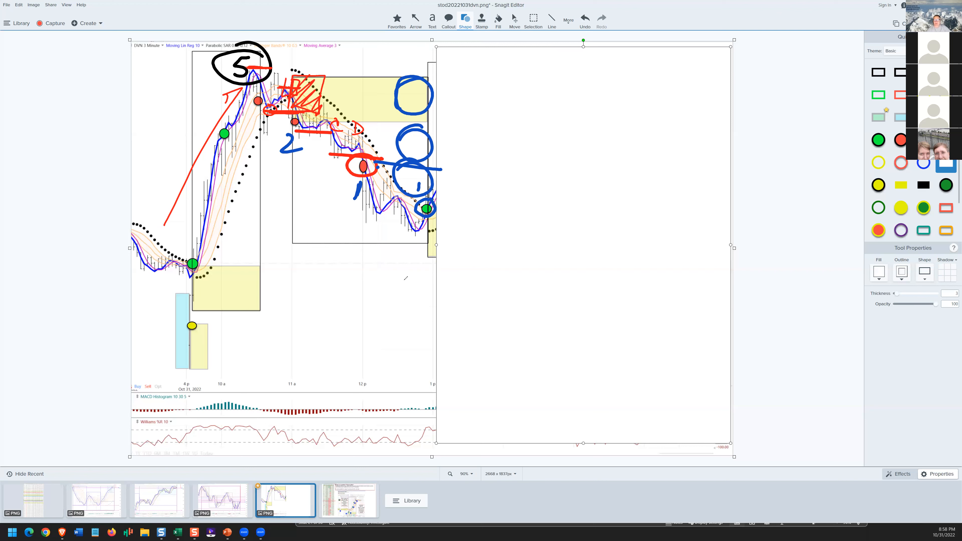
{"action": "mouse_move", "coordinate": [560, 80]}
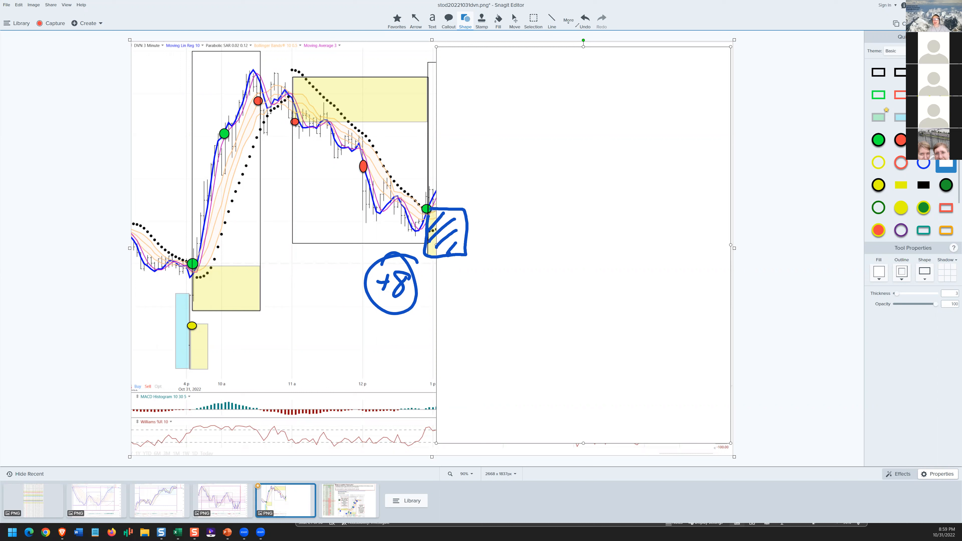
{"action": "left_click_drag", "start_coordinate": [273, 78], "coordinate": [316, 144]}
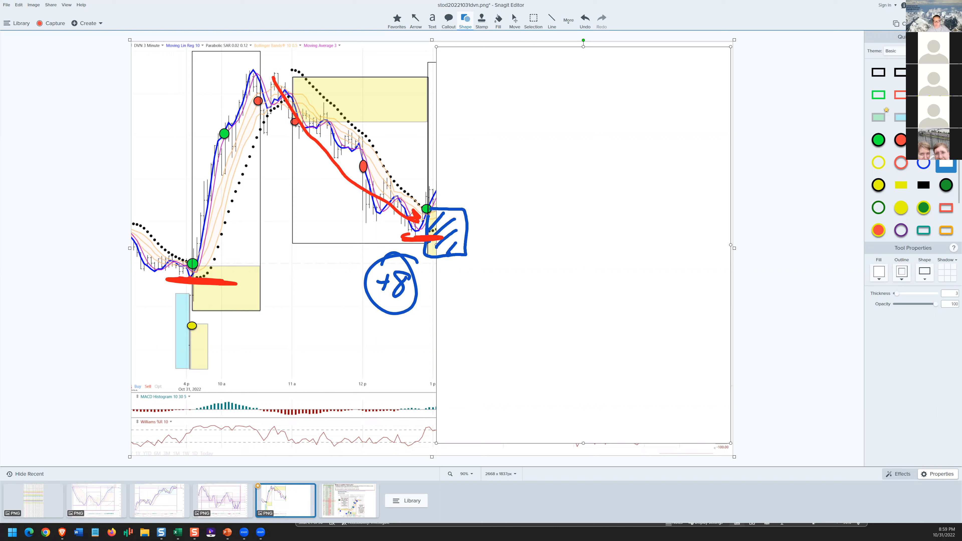
{"action": "mouse_move", "coordinate": [480, 404]}
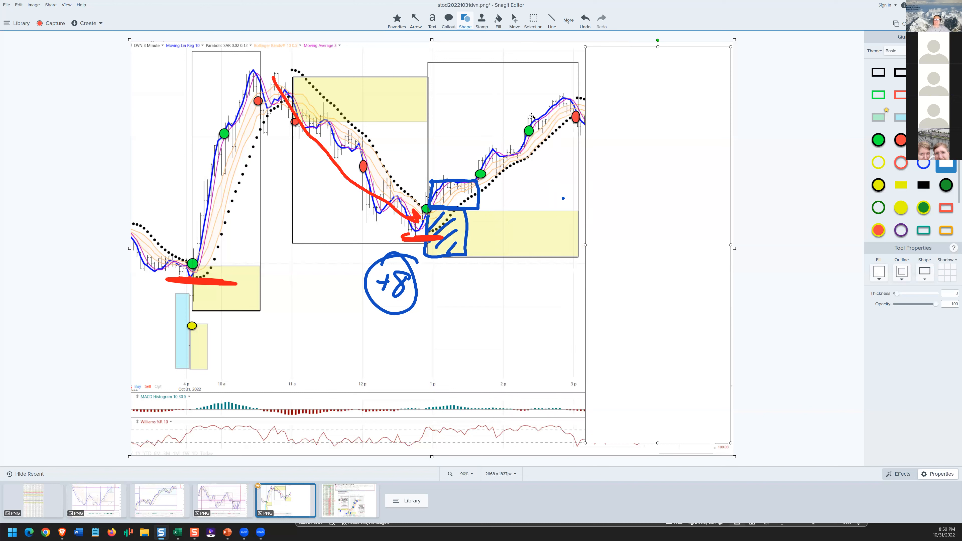
{"action": "mouse_move", "coordinate": [557, 222]}
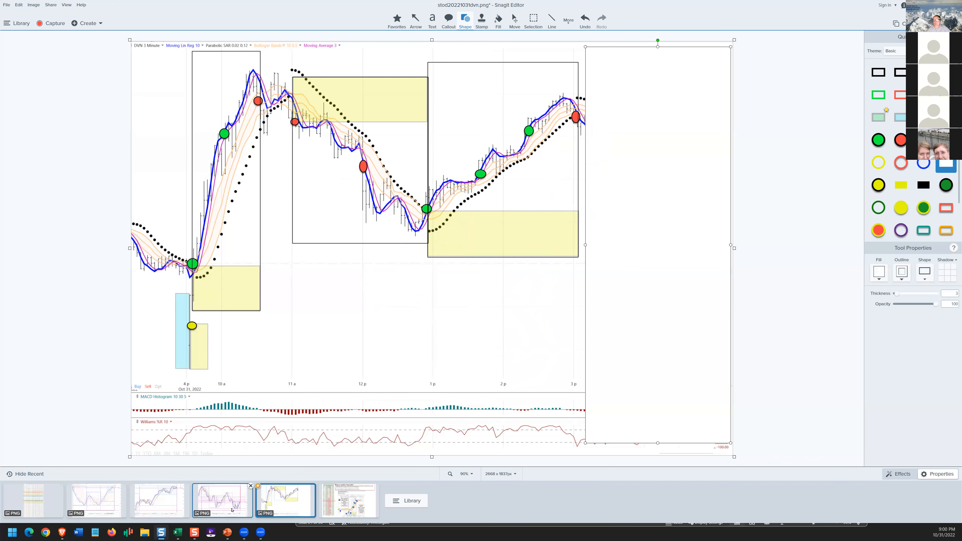
Open the SPY daily chart (mktf50.png) from the Recent tray, then the next capture
{"action": "left_click", "coordinate": [221, 500]}
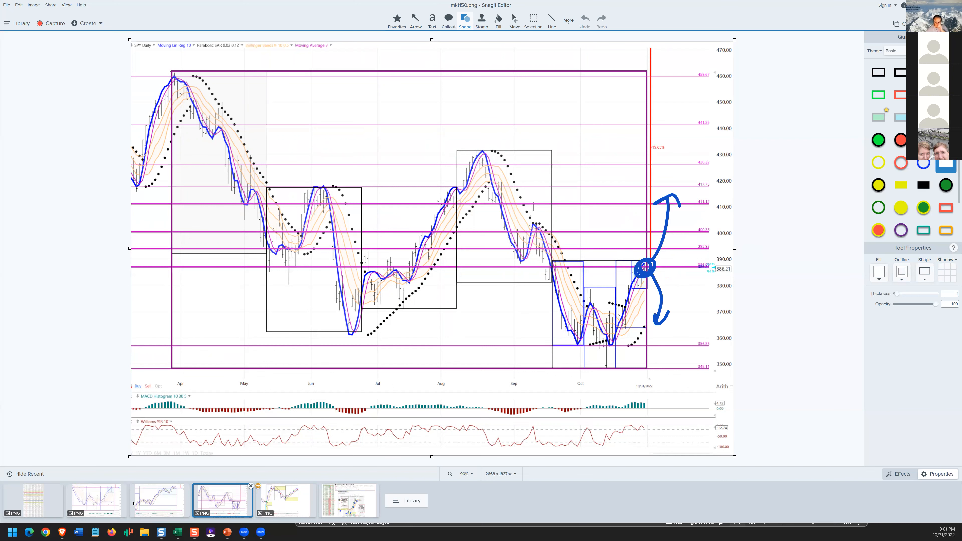
{"action": "left_click", "coordinate": [158, 500]}
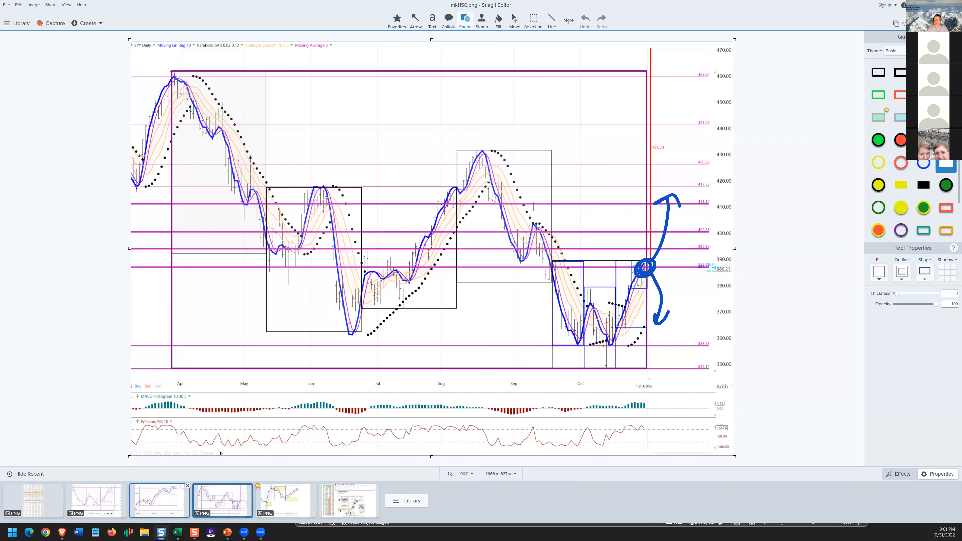
Open the close-up SPY daily chart (mktdaily.png) from the Recent tray
{"action": "left_click", "coordinate": [95, 499]}
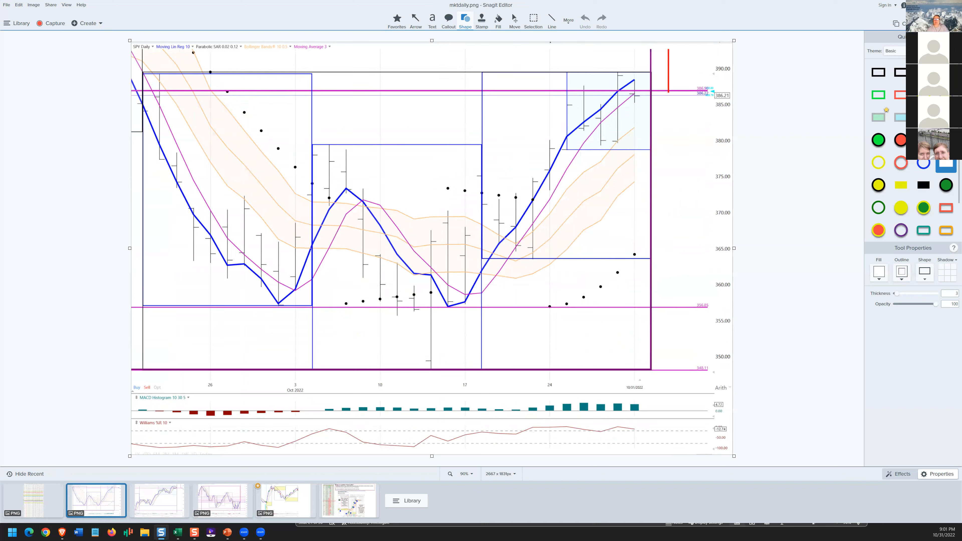
{"action": "mouse_move", "coordinate": [430, 57]}
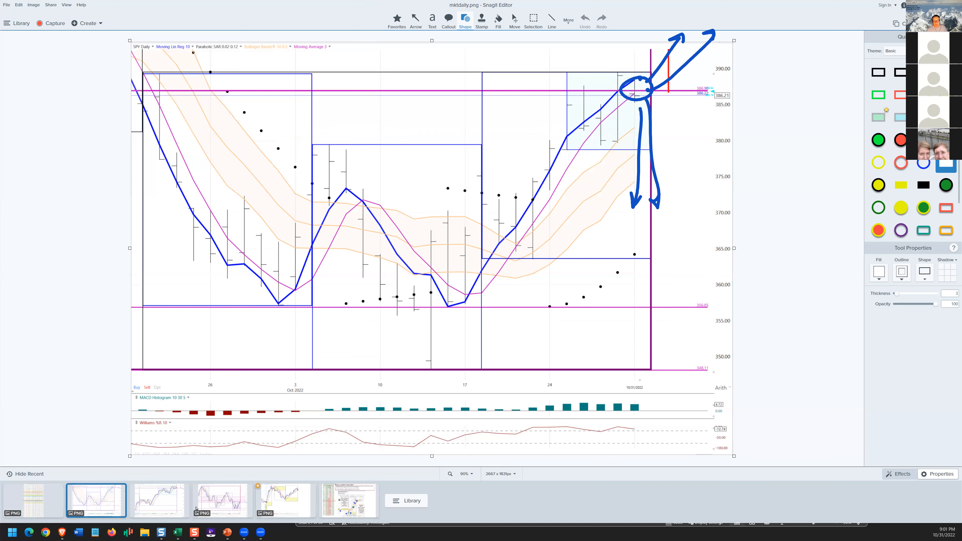
{"action": "mouse_move", "coordinate": [158, 500]}
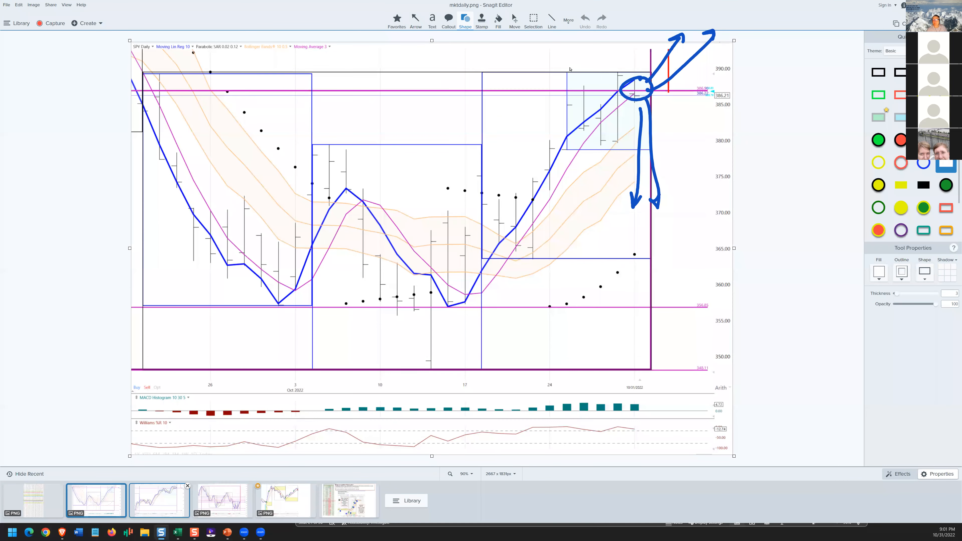
Open the SPY 30-minute chart capture (2022-10-31_19-28-21.snagx)
{"action": "left_click", "coordinate": [159, 500]}
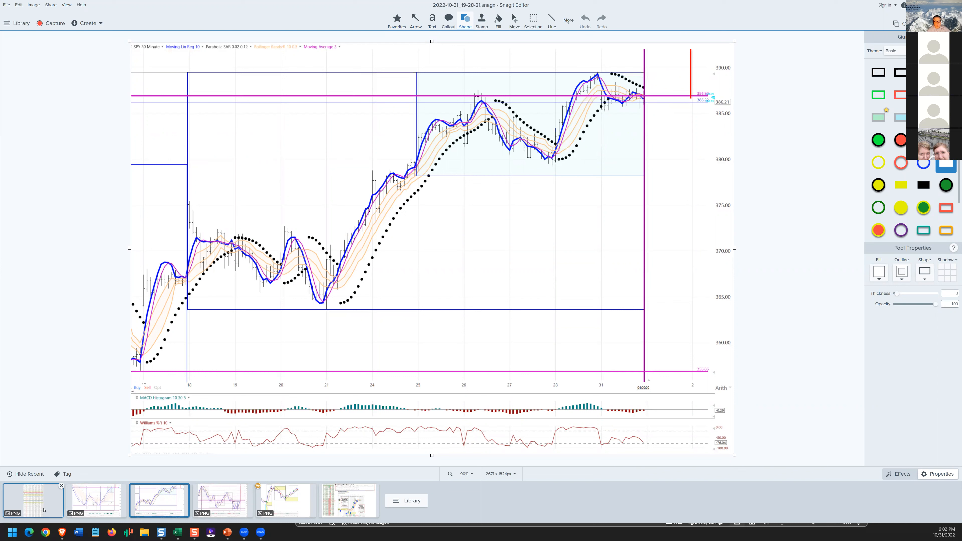
Open the watchlist table (af3.png) and scroll down to the TSLA through COIN rows
{"action": "left_click", "coordinate": [33, 499]}
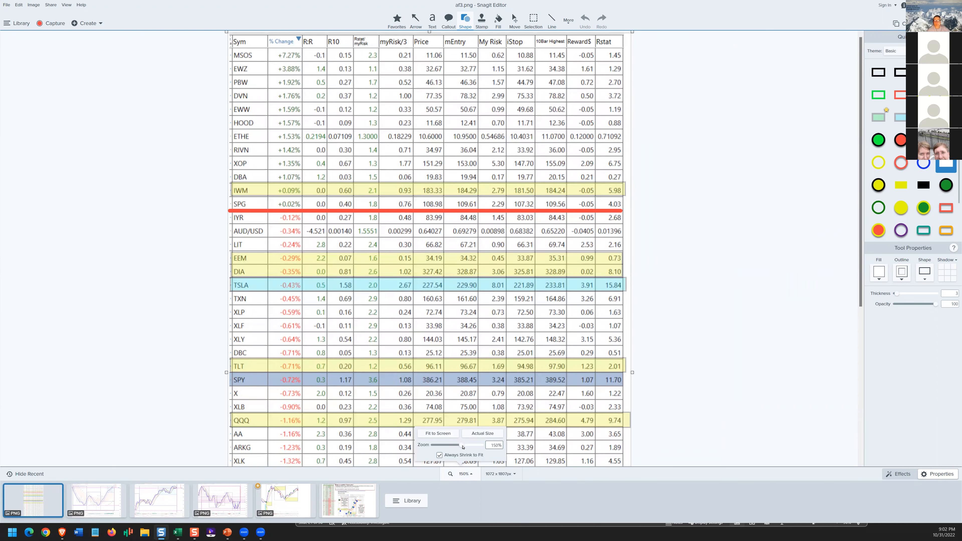
{"action": "mouse_move", "coordinate": [387, 93]}
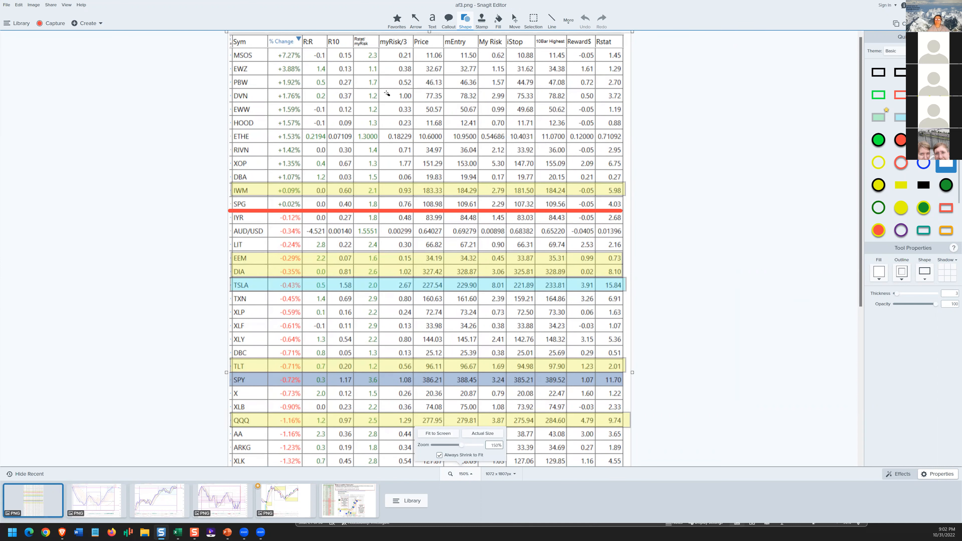
{"action": "mouse_move", "coordinate": [218, 355]}
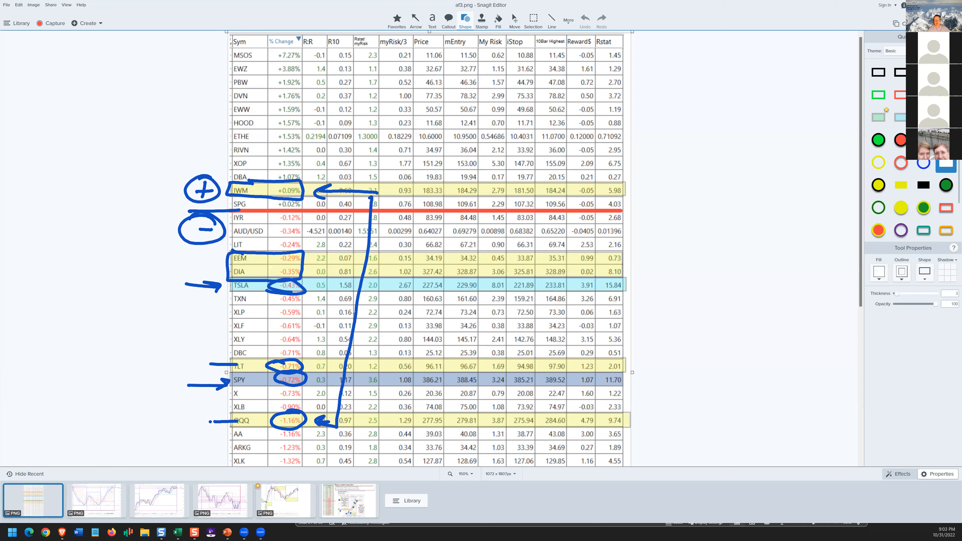
{"action": "mouse_move", "coordinate": [771, 57]}
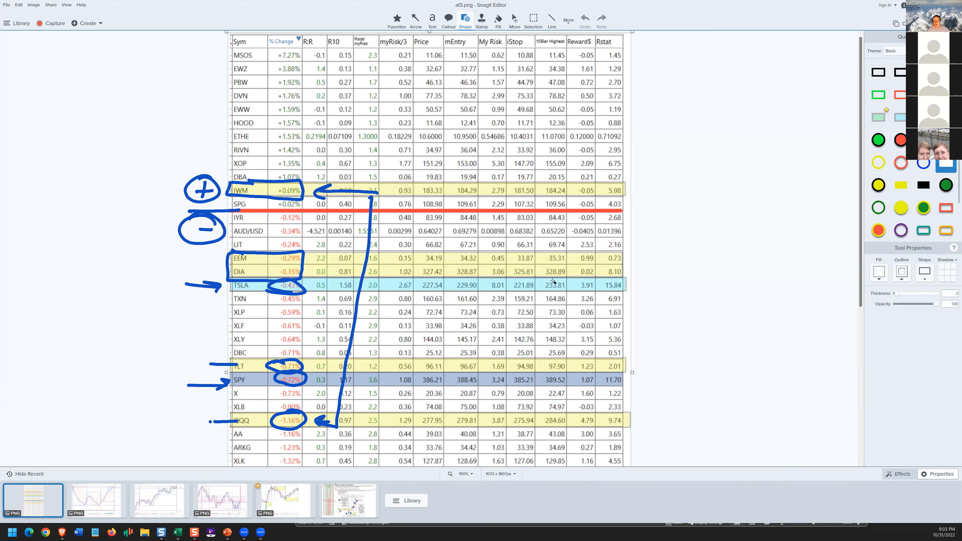
{"action": "scroll", "scroll_direction": "down", "scroll_amount": 3}
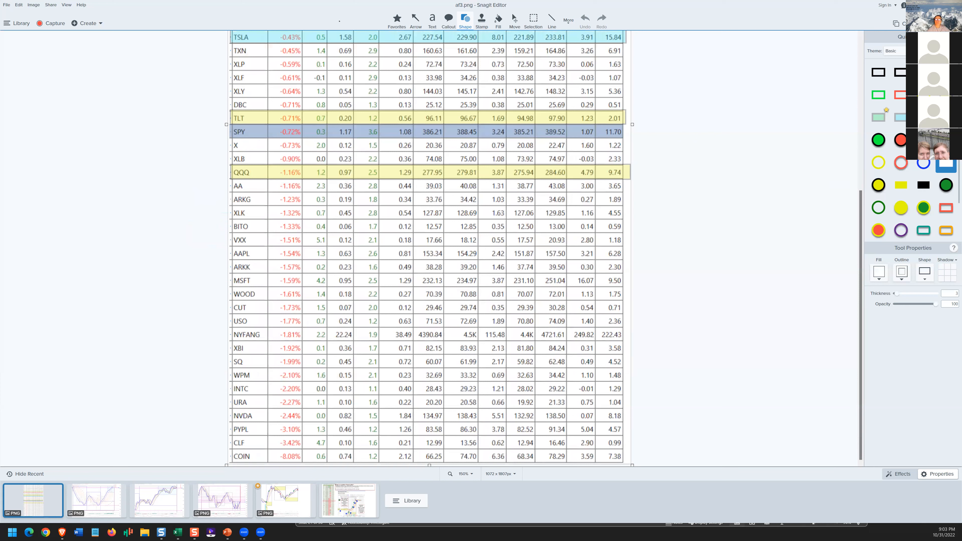
{"action": "mouse_move", "coordinate": [167, 131]}
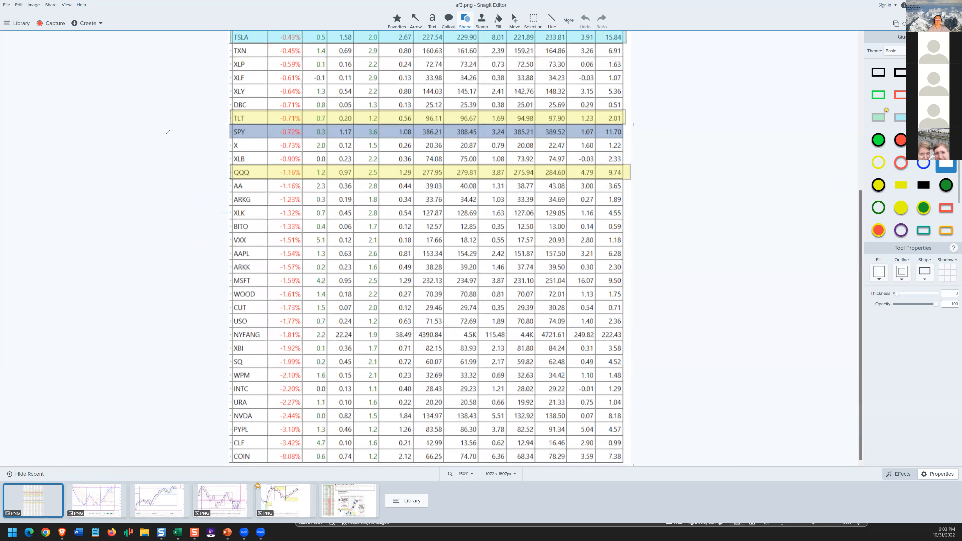
Sketch a blue freehand arrow beside the table rows toward SPY
{"action": "left_click_drag", "start_coordinate": [164, 134], "coordinate": [222, 132]}
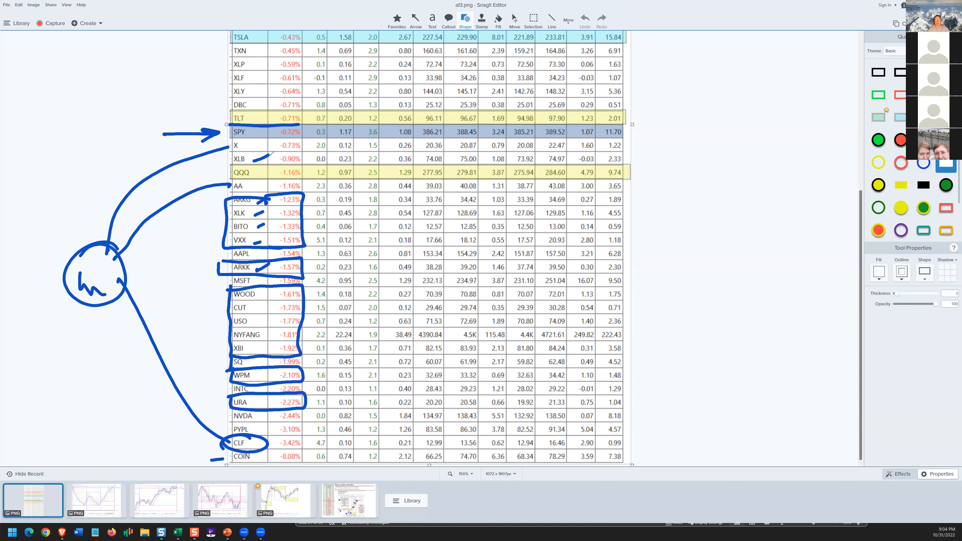
Draw a final stroke, then scroll back up to the top rows from MSOS
{"action": "left_click_drag", "start_coordinate": [234, 145], "coordinate": [235, 185]}
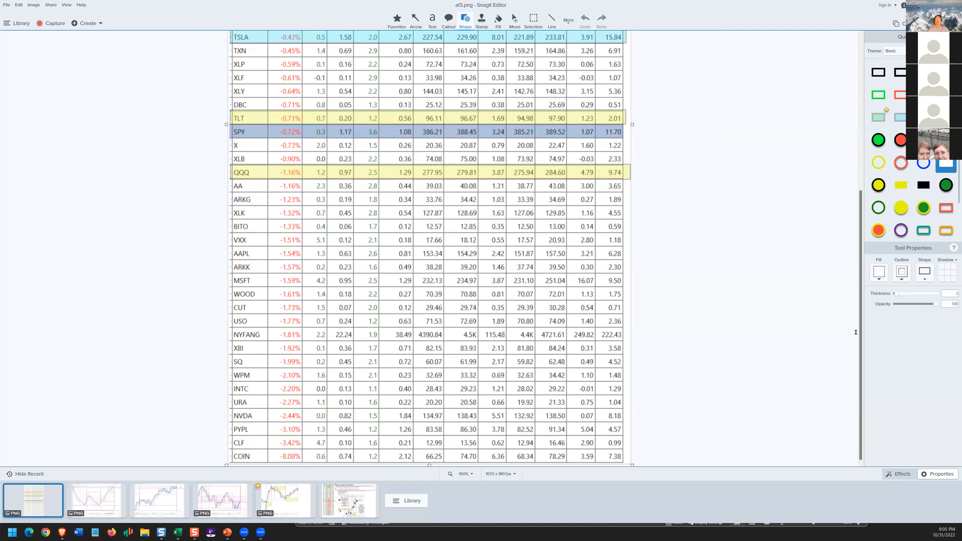
{"action": "scroll", "scroll_direction": "up", "scroll_amount": 3}
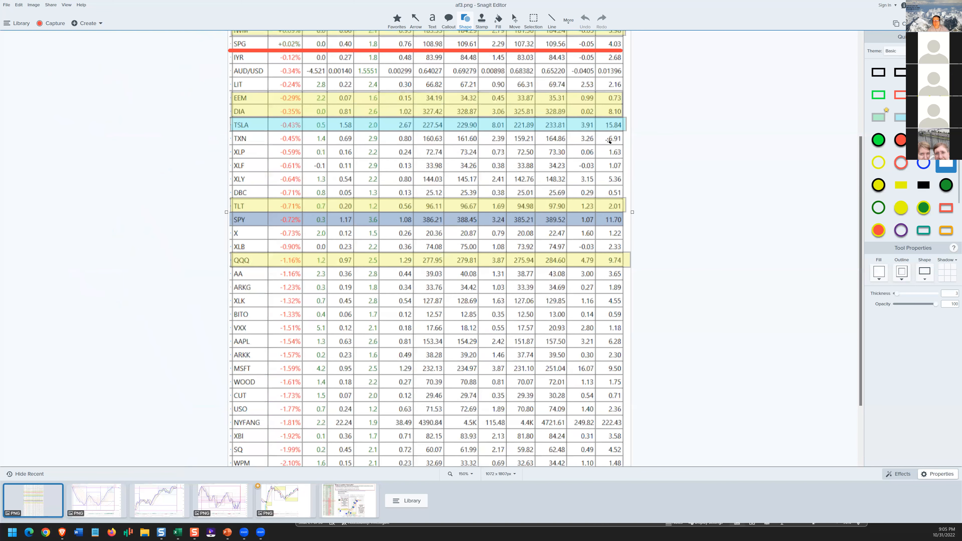
{"action": "scroll", "scroll_direction": "up", "scroll_amount": 3}
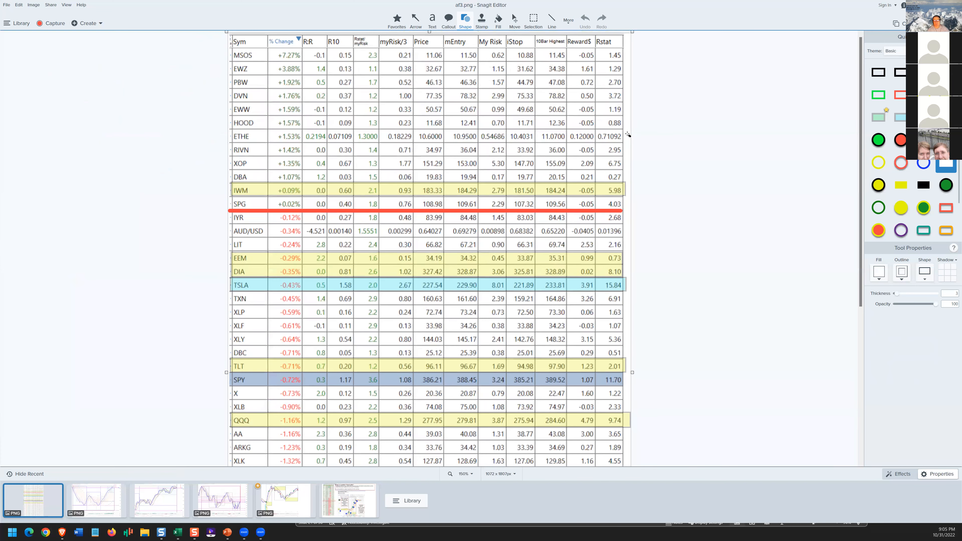
{"action": "mouse_move", "coordinate": [454, 68]}
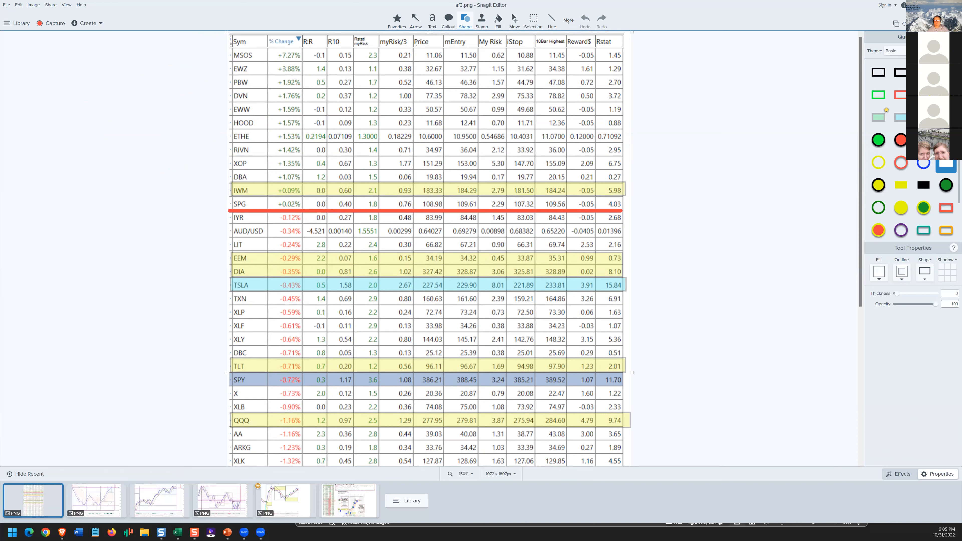
{"action": "mouse_move", "coordinate": [160, 383]}
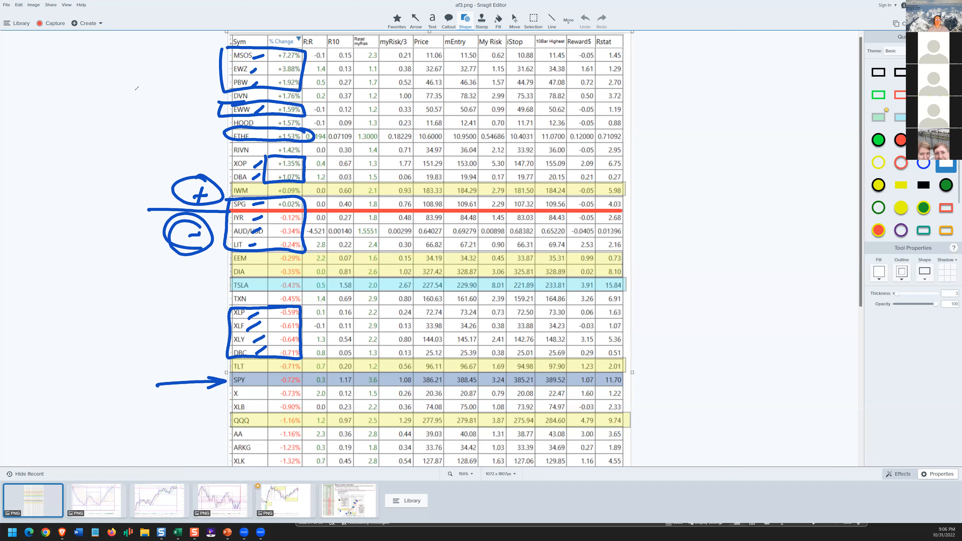
{"action": "left_click_drag", "start_coordinate": [132, 94], "coordinate": [227, 98]}
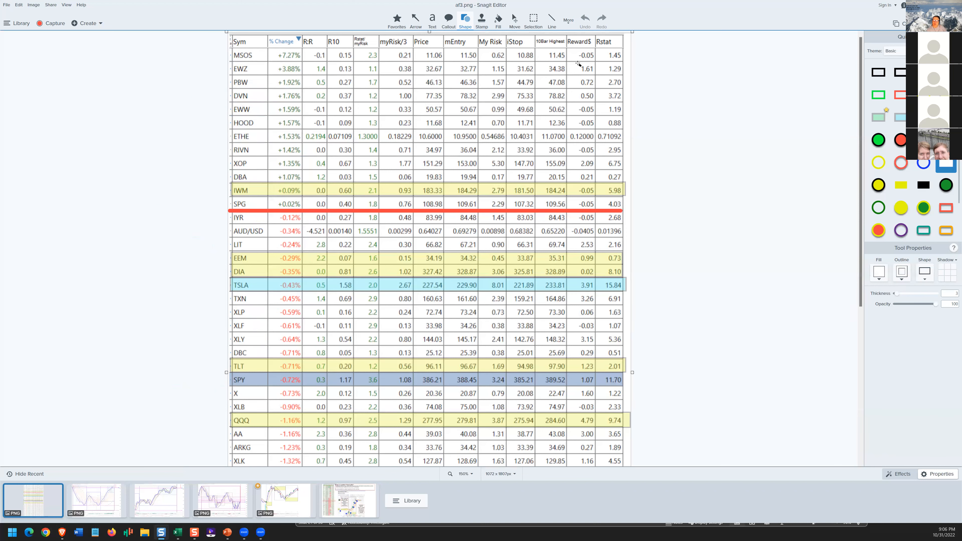
Bring up the canvas shortcut menu over the cleared watchlist table
{"action": "right_click", "coordinate": [497, 230]}
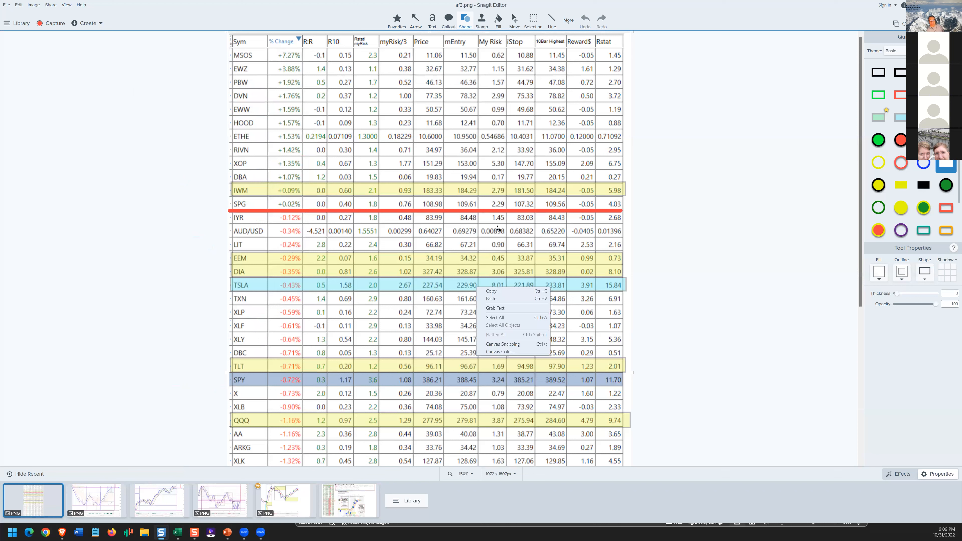
{"action": "mouse_move", "coordinate": [480, 207]}
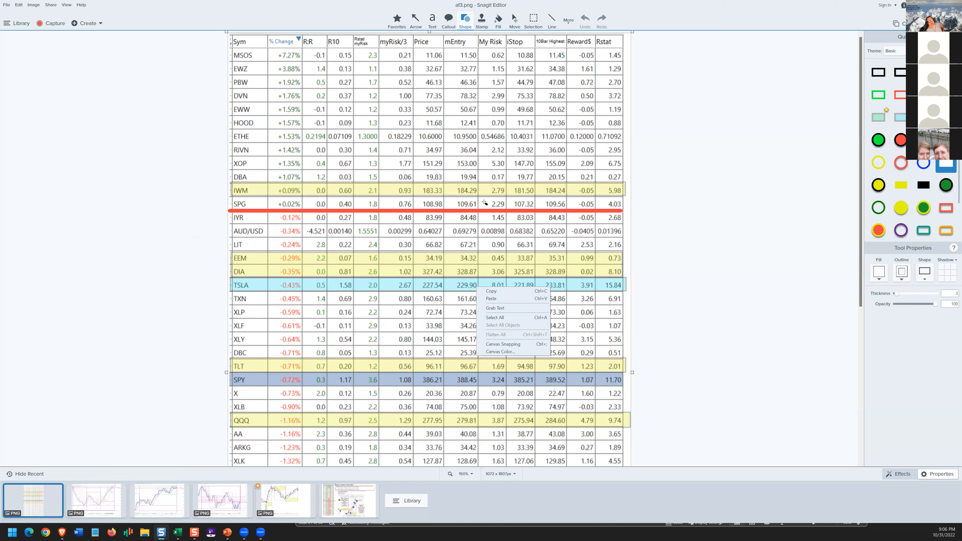
{"action": "mouse_move", "coordinate": [270, 375]}
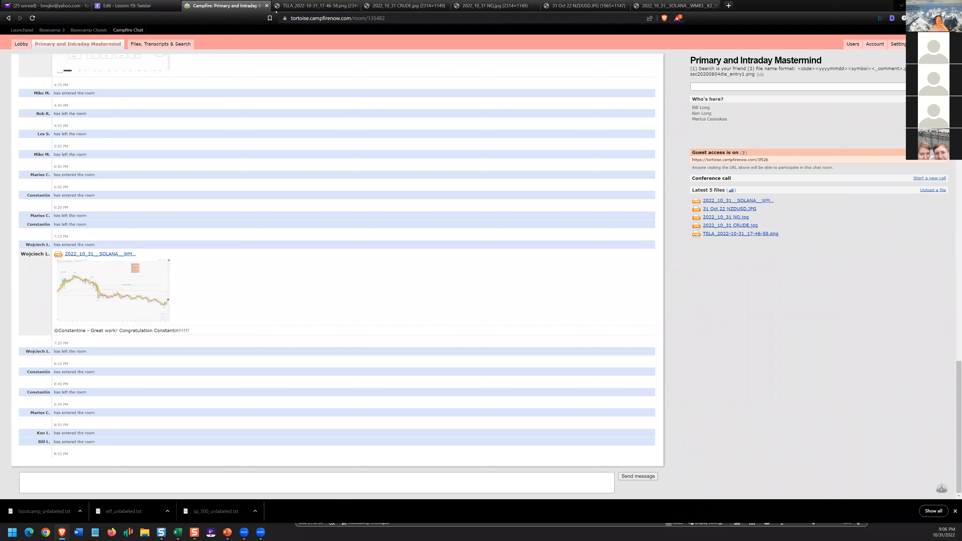
Switch to the TSLA chart tab and zoom the page out so the whole chart fits
{"action": "left_click", "coordinate": [740, 234]}
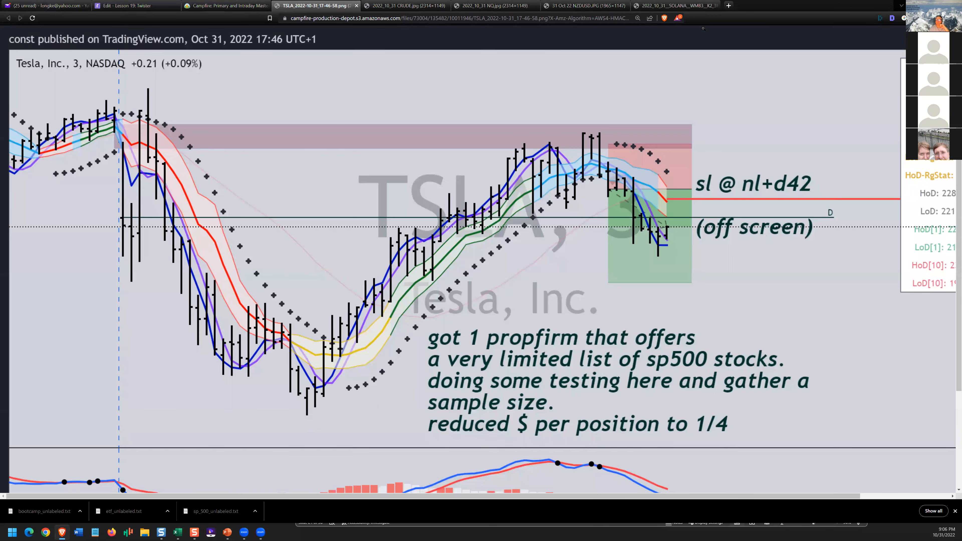
{"action": "left_click", "coordinate": [902, 18]}
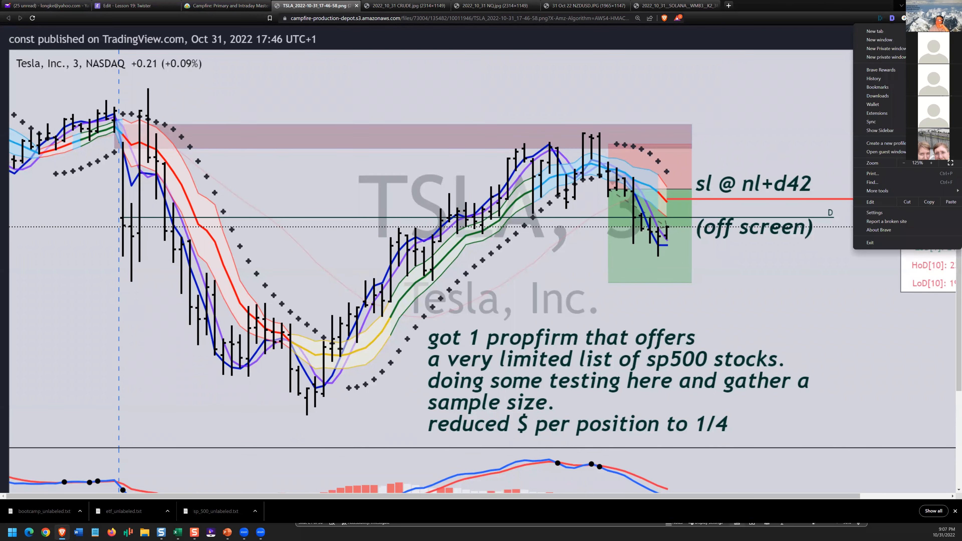
{"action": "left_click", "coordinate": [914, 162]}
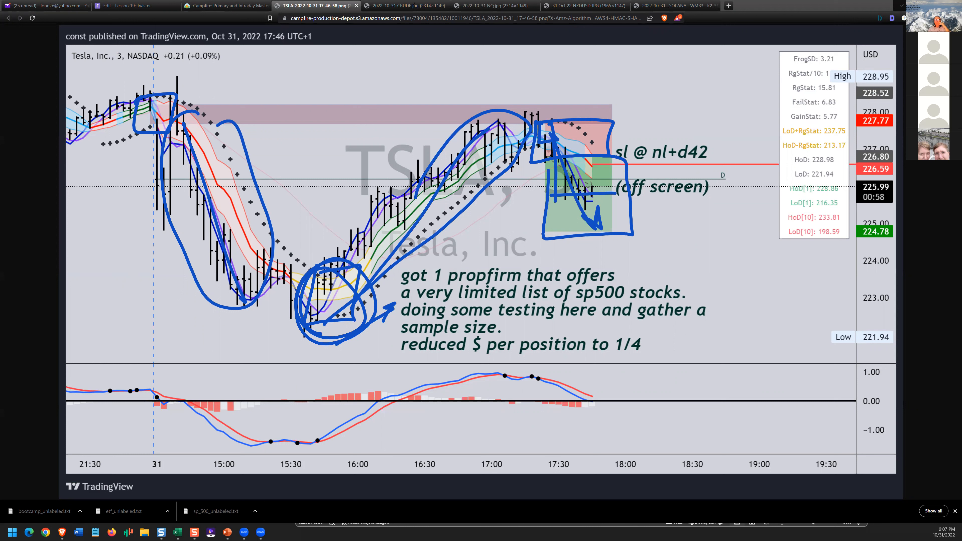
{"action": "mouse_move", "coordinate": [573, 61]}
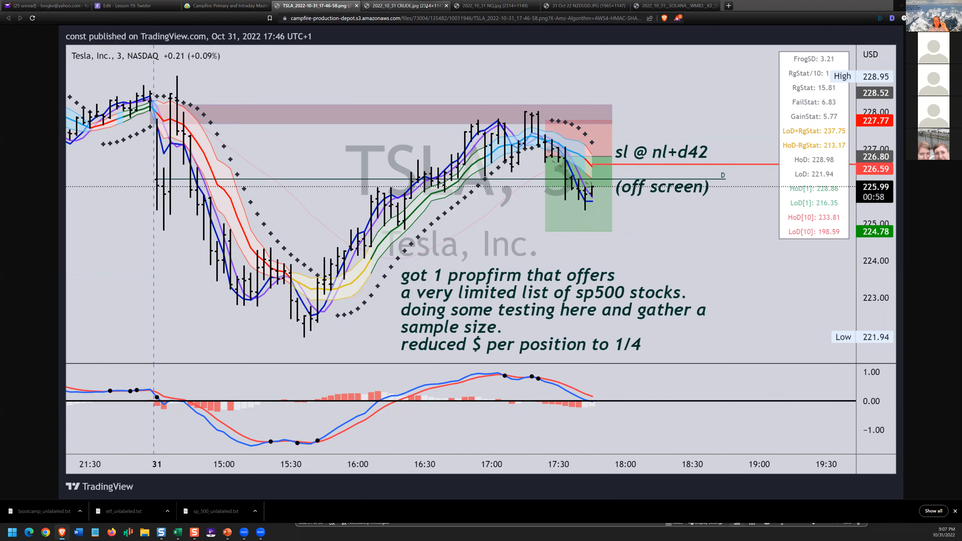
Switch to the 2022_10_31 CRUDE.jpg tab showing Brent Crude trades 177–188
{"action": "left_click", "coordinate": [398, 5]}
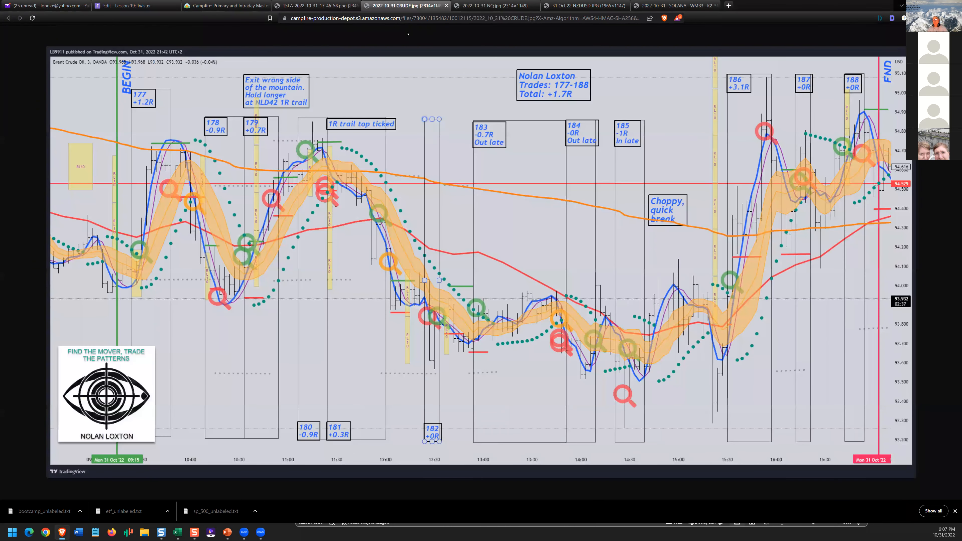
{"action": "mouse_move", "coordinate": [380, 56]}
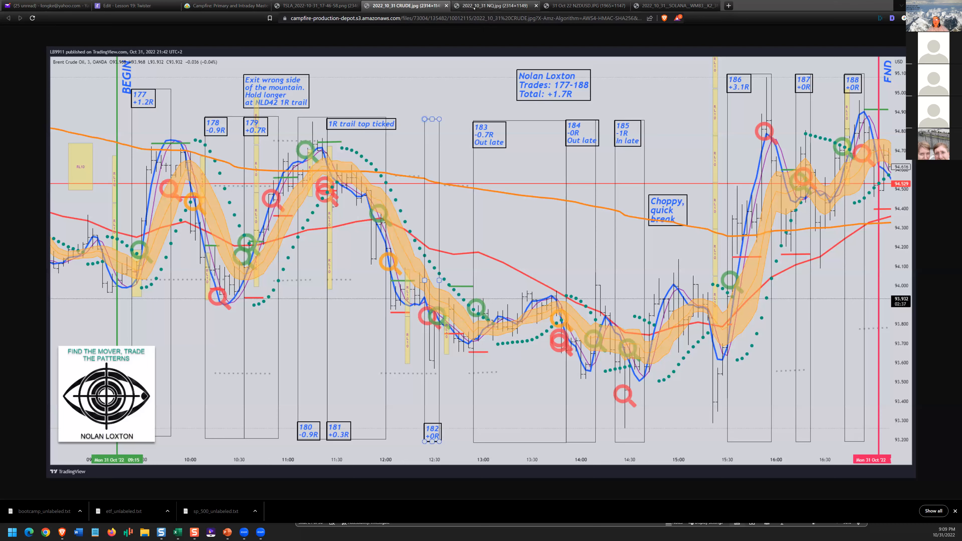
Switch to the 2022_10_31 NQ.jpg tab showing US Nas 100 trades 189–192
{"action": "left_click", "coordinate": [491, 6]}
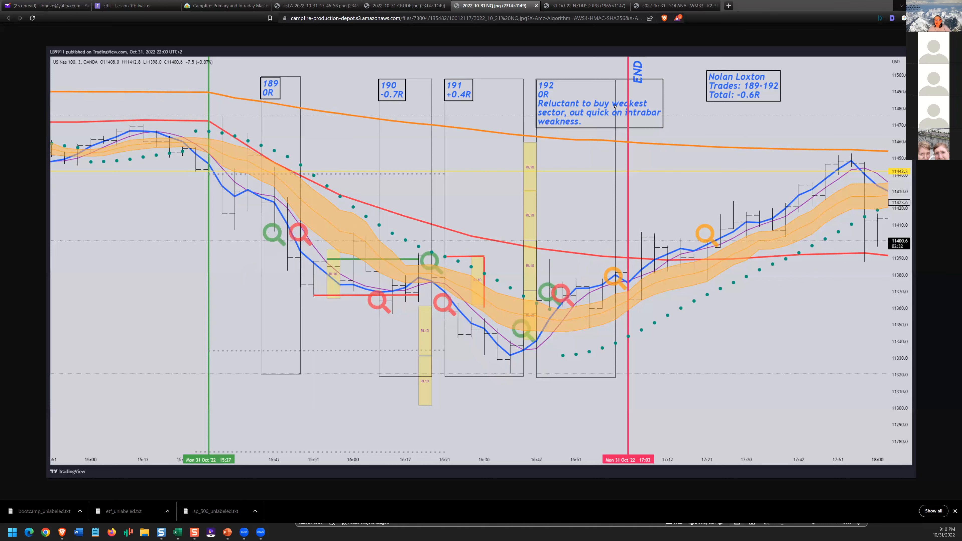
Switch to the 31 Oct 22 NZDUSD.JPG tab showing the 3-minute chart
{"action": "left_click", "coordinate": [580, 6]}
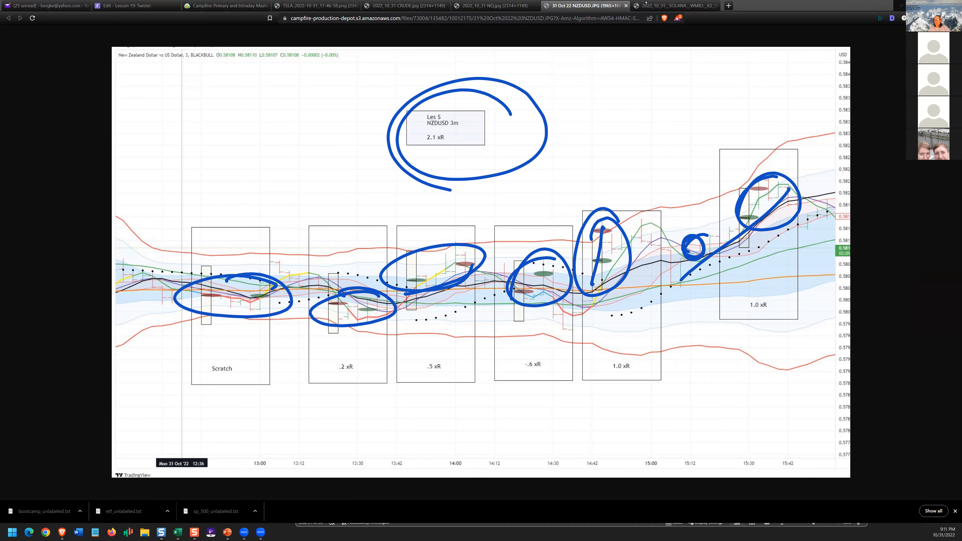
Review the SOLUSDT chart, close all browser tabs and enlarge the daily.pptx presentation to full screen
{"action": "left_click", "coordinate": [672, 5]}
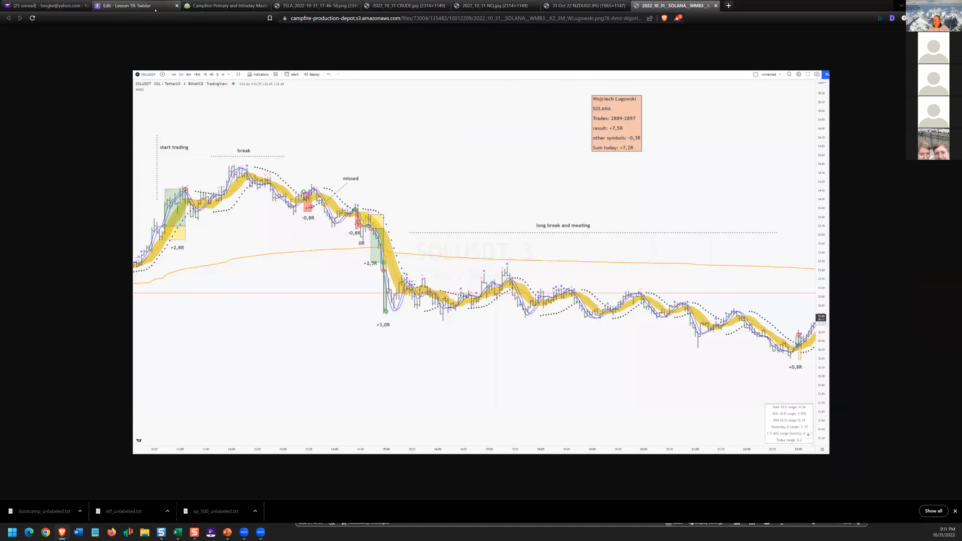
{"action": "mouse_move", "coordinate": [486, 60]}
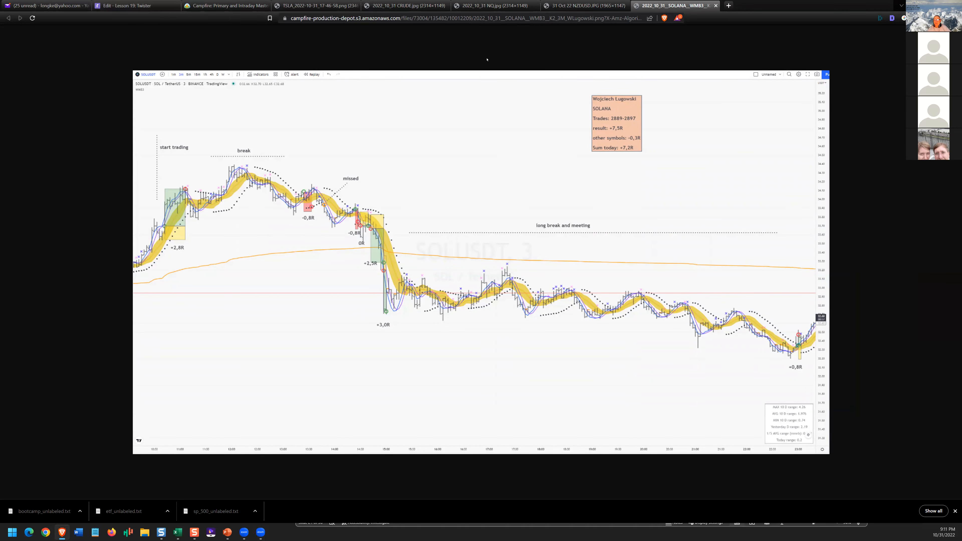
{"action": "mouse_move", "coordinate": [420, 47]}
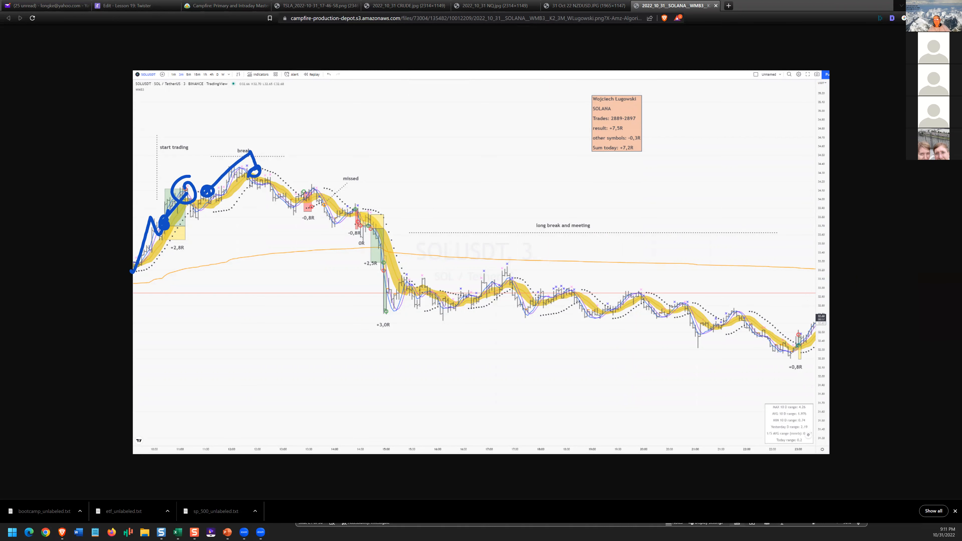
{"action": "left_click_drag", "start_coordinate": [313, 164], "coordinate": [317, 203]}
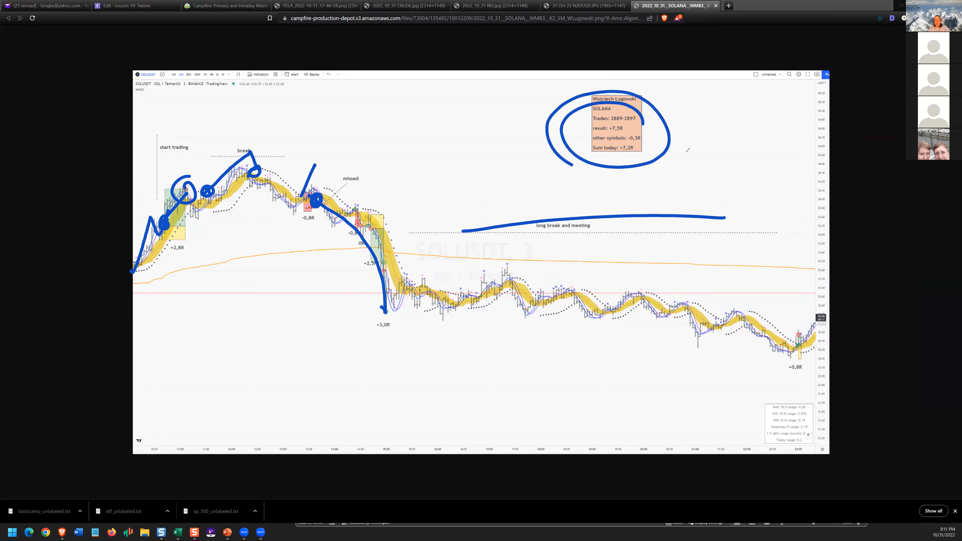
{"action": "mouse_move", "coordinate": [585, 55]}
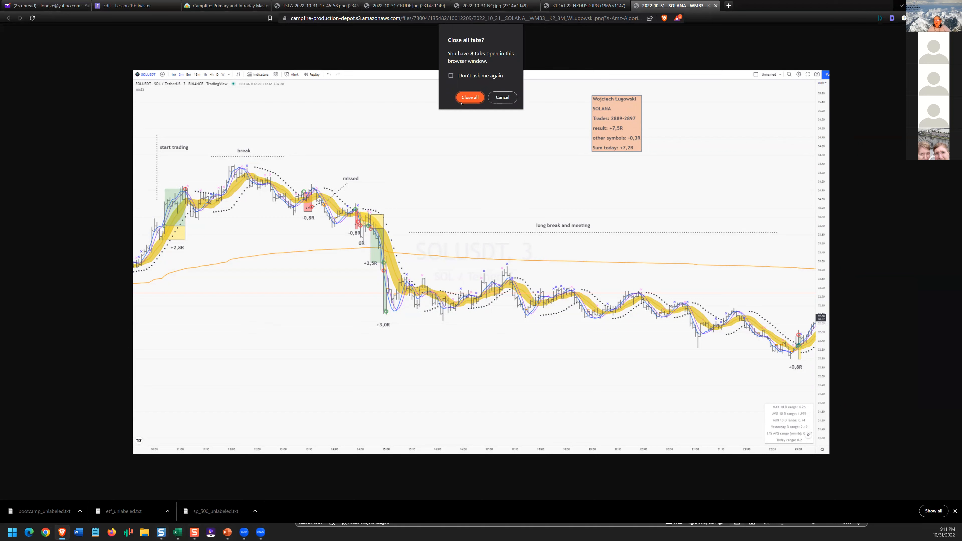
{"action": "left_click", "coordinate": [502, 96]}
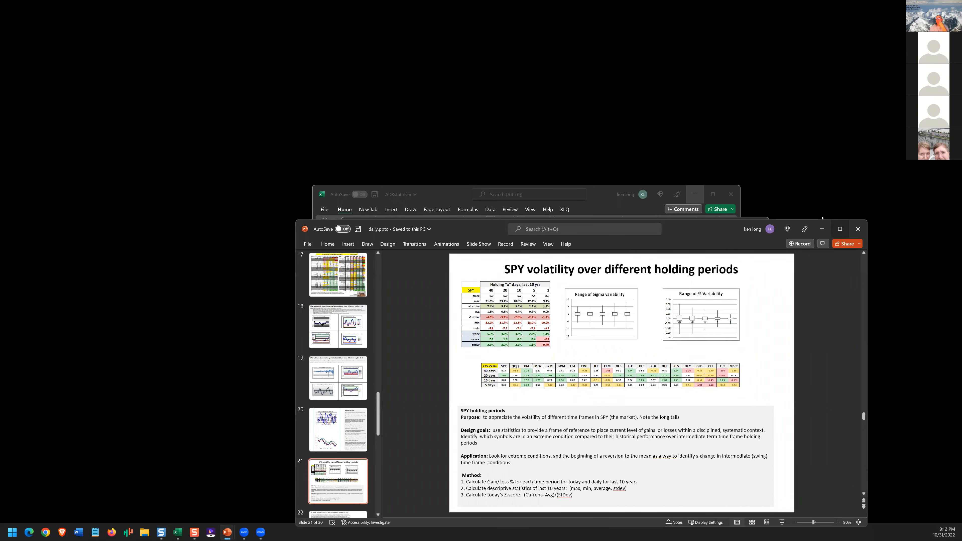
{"action": "left_click", "coordinate": [839, 229]}
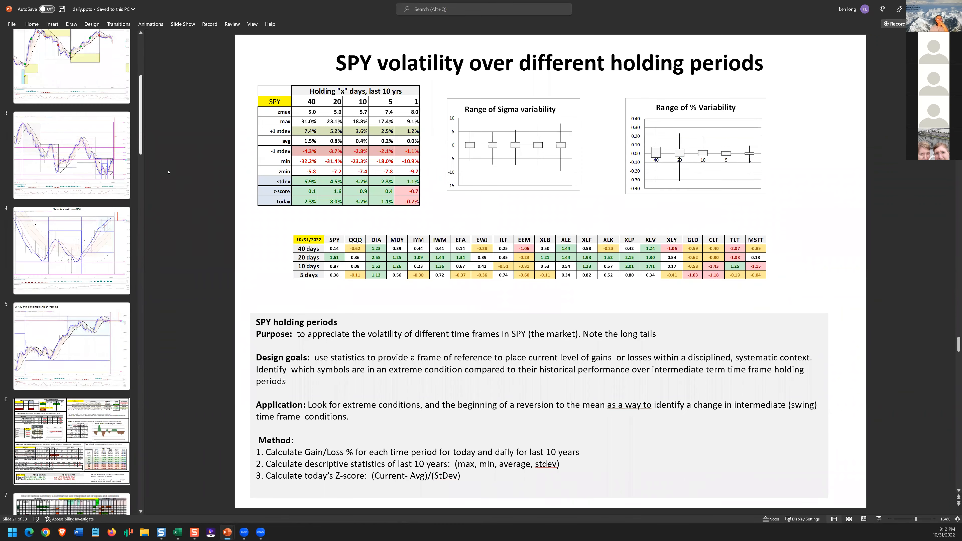
Scroll the thumbnail pane and bring up slide 7, the Dow 30 tactical summary
{"action": "scroll", "scroll_direction": "down", "scroll_amount": 3}
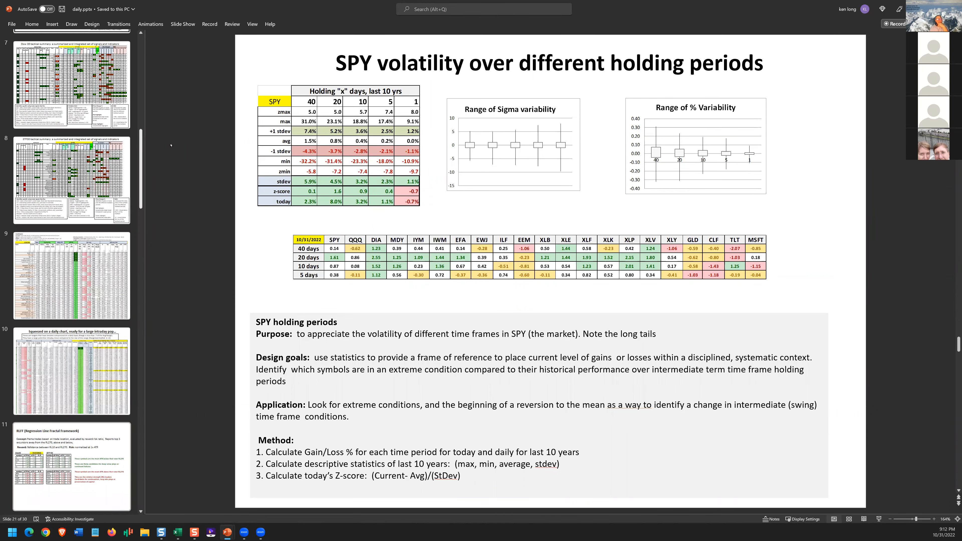
{"action": "scroll", "scroll_direction": "up", "scroll_amount": 3}
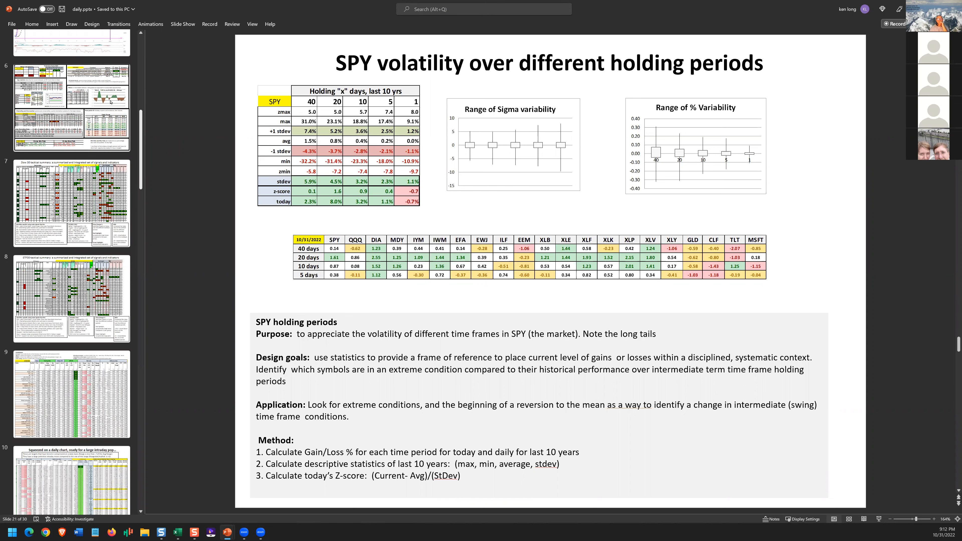
{"action": "left_click", "coordinate": [70, 109]}
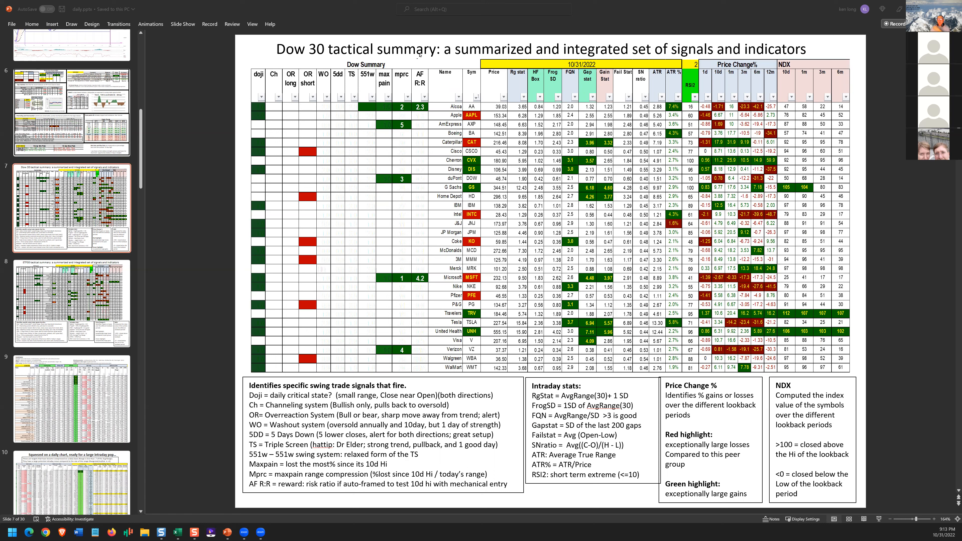
{"action": "left_click", "coordinate": [45, 9]}
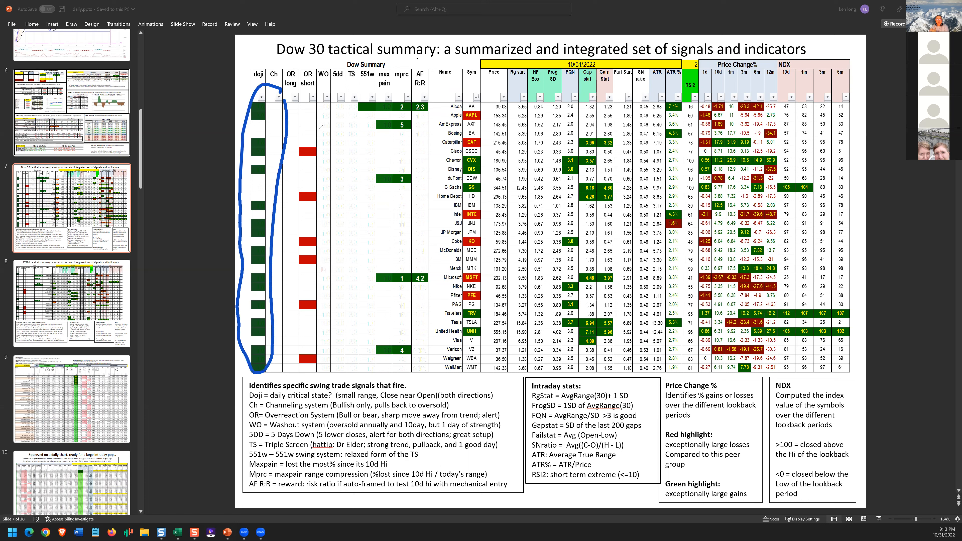
Draw a freehand oval around the doji column on the Dow 30 summary
{"action": "left_click_drag", "start_coordinate": [319, 126], "coordinate": [334, 350]}
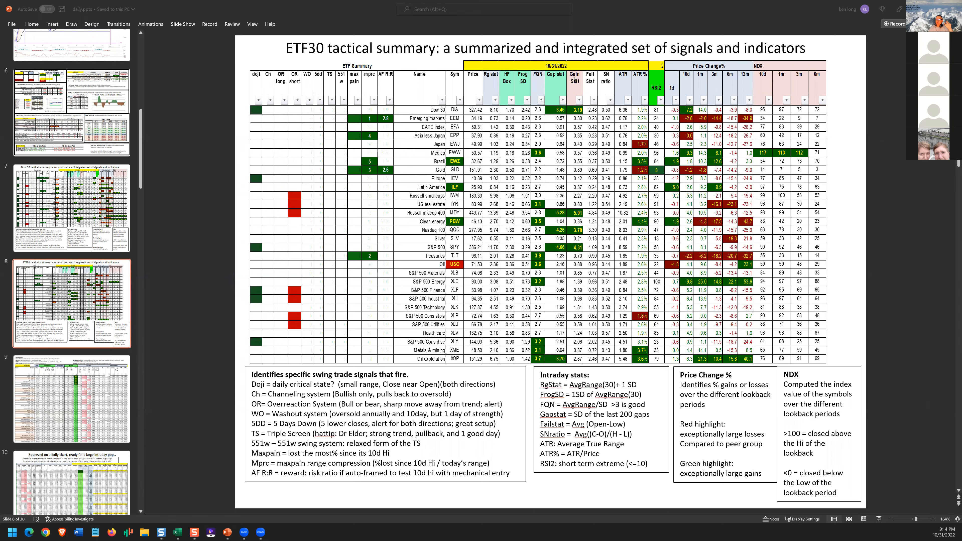
Bring up slide 9, the Autoframer entry/stop/target list
{"action": "left_click", "coordinate": [71, 399]}
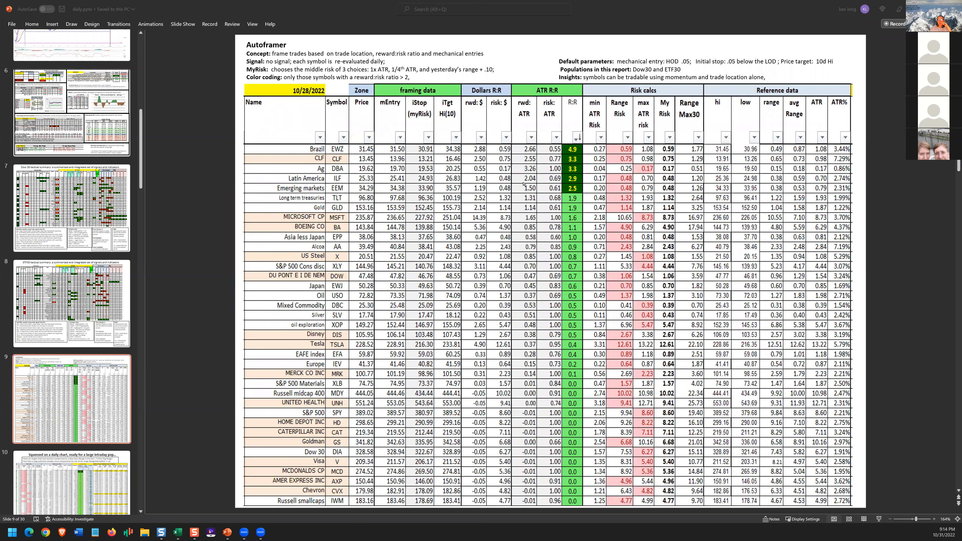
{"action": "mouse_move", "coordinate": [459, 41]}
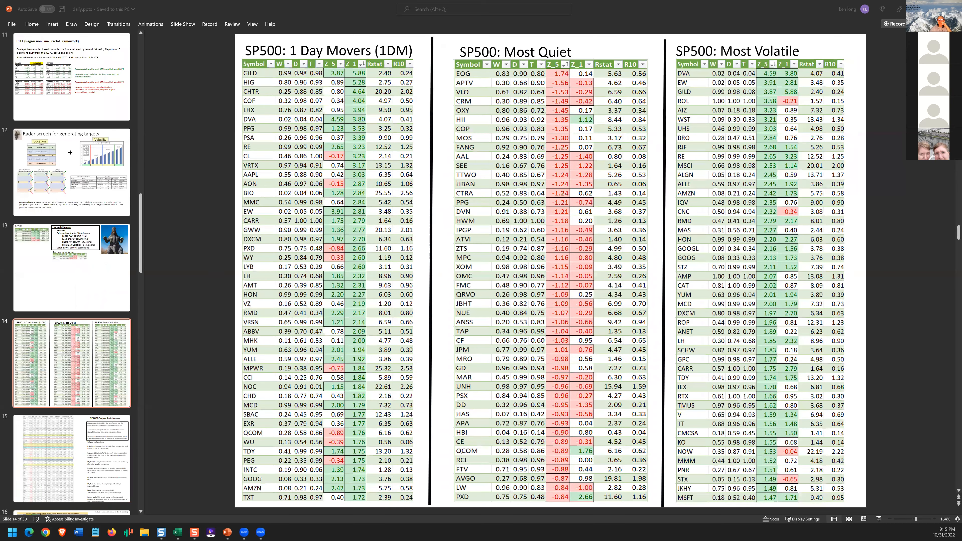
{"action": "mouse_move", "coordinate": [443, 44]}
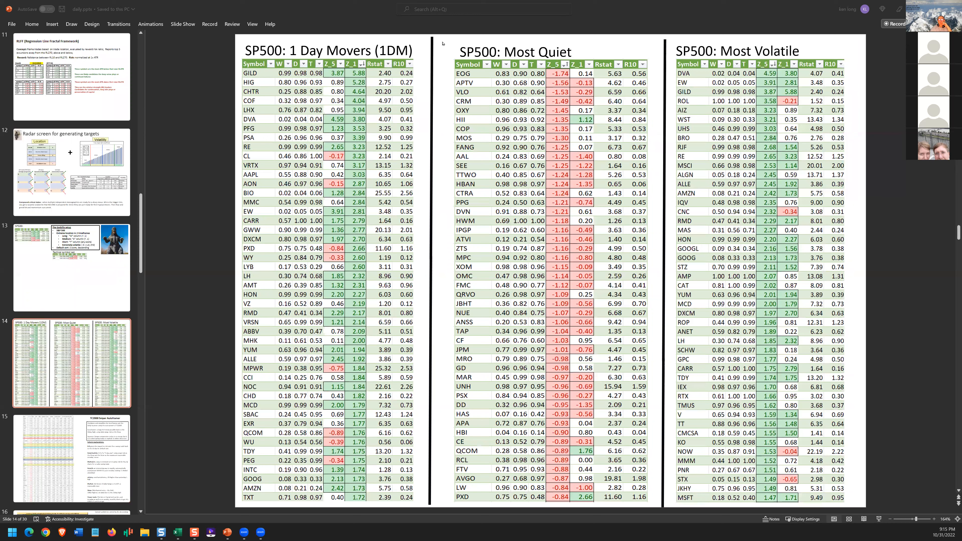
{"action": "mouse_move", "coordinate": [434, 82]}
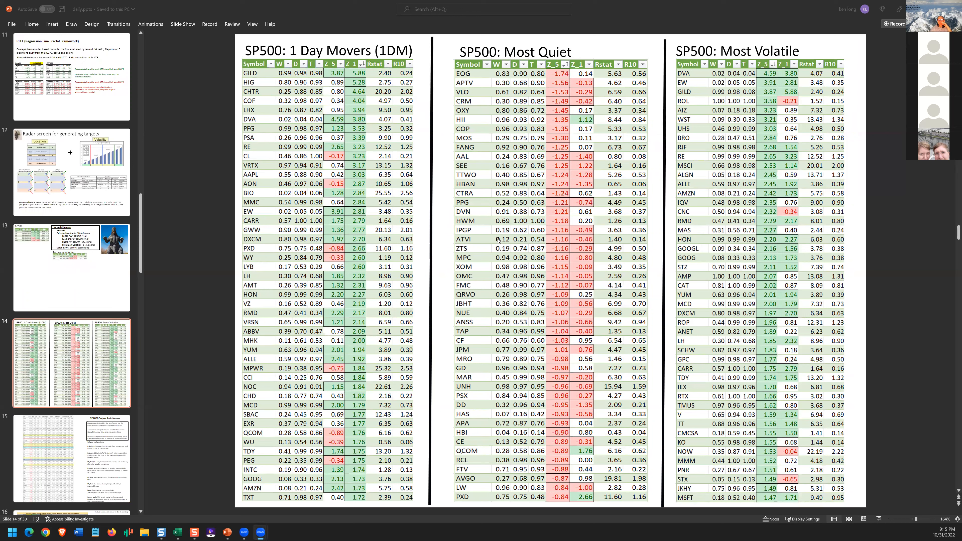
Step through slide 17 (Multi-time Frame NDX Summary) to slide 19, Market mosaic charts 5–8
{"action": "left_click", "coordinate": [41, 8]}
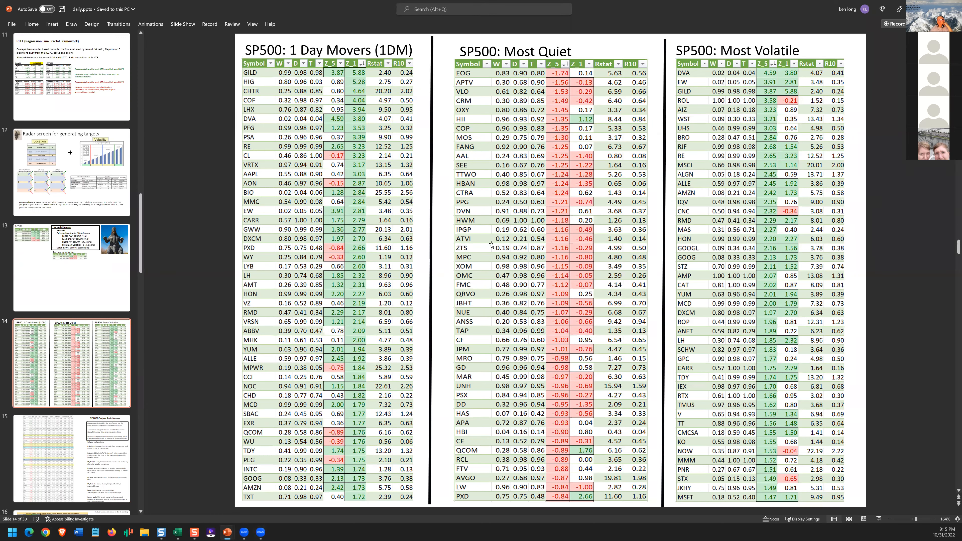
{"action": "left_click", "coordinate": [72, 459]}
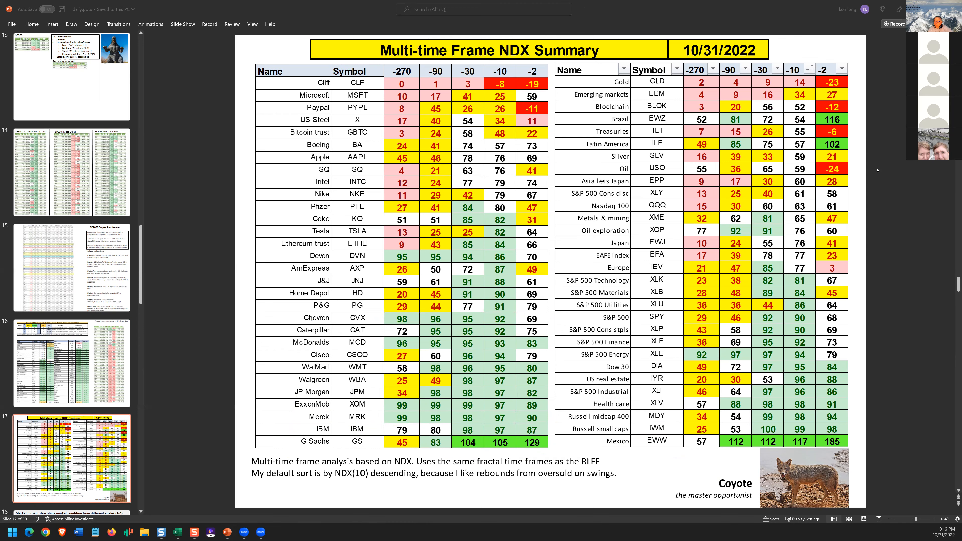
{"action": "left_click", "coordinate": [72, 363]}
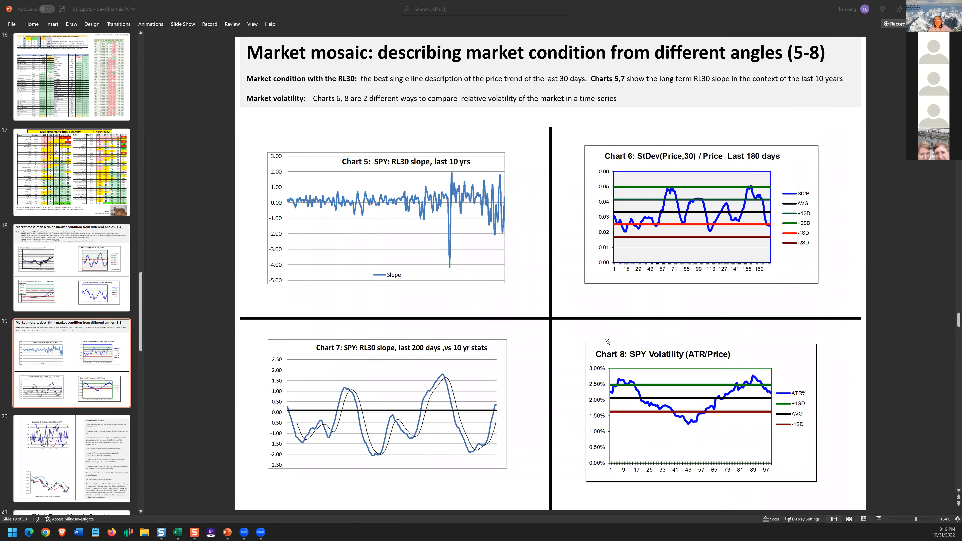